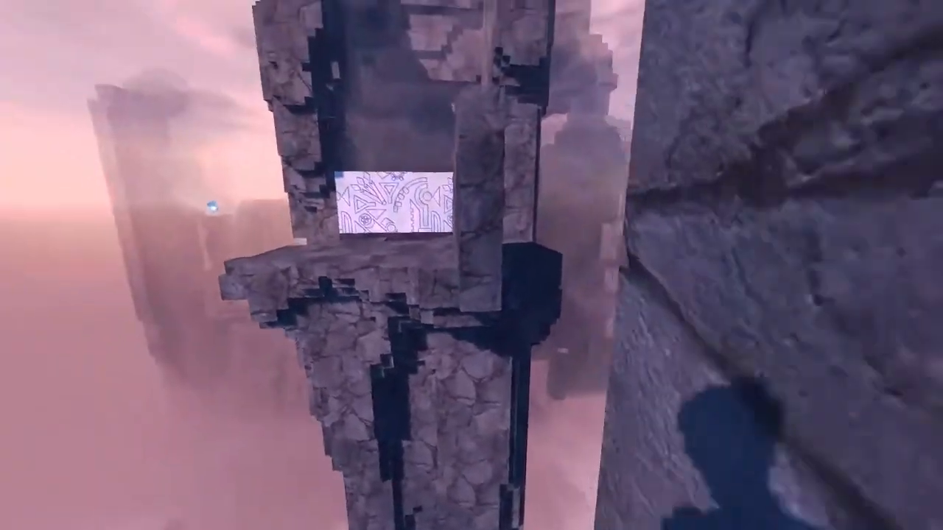
{"action": "mouse_move", "coordinate": [471, 265]}
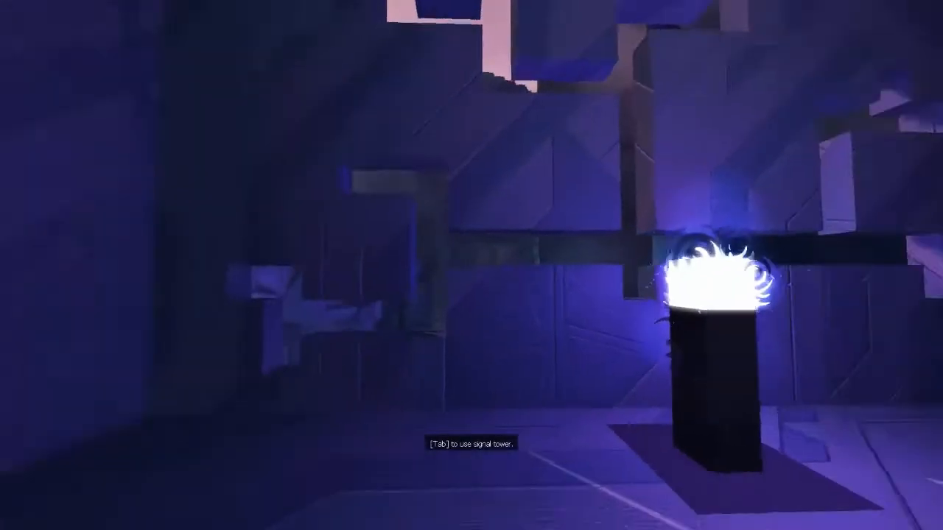
Activate the glowing signal tower to bring up the new phone text conversation.
{"action": "key", "text": "Tab"}
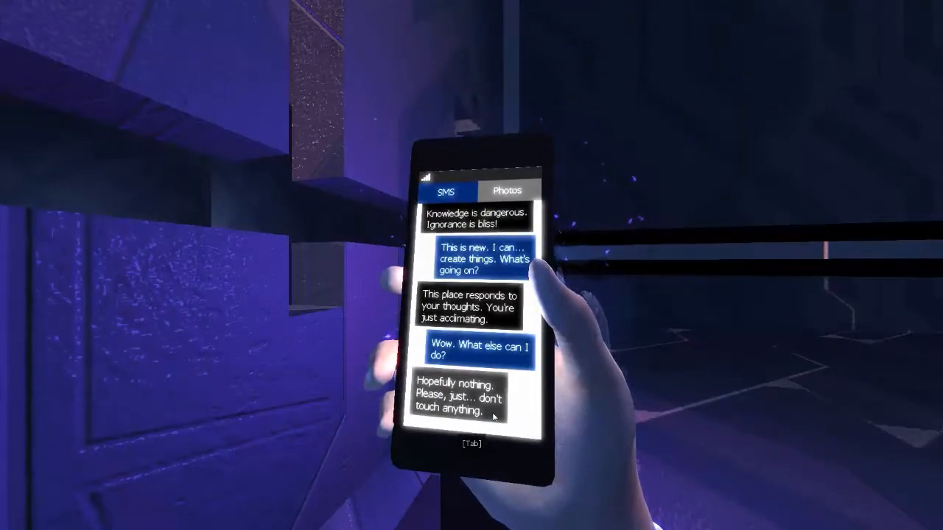
Put the phone away, then read the Nov 27 note found in the dark apartment.
{"action": "key", "text": "Tab"}
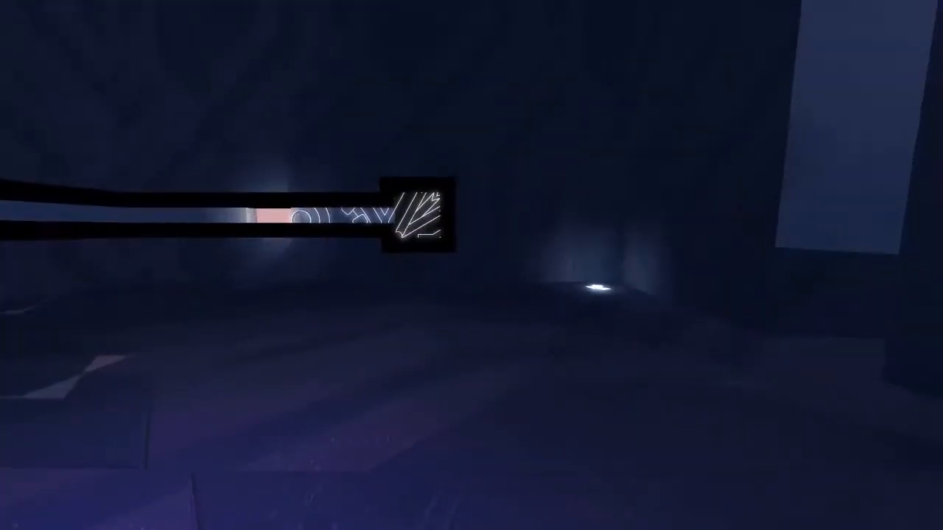
{"action": "mouse_move", "coordinate": [472, 265]}
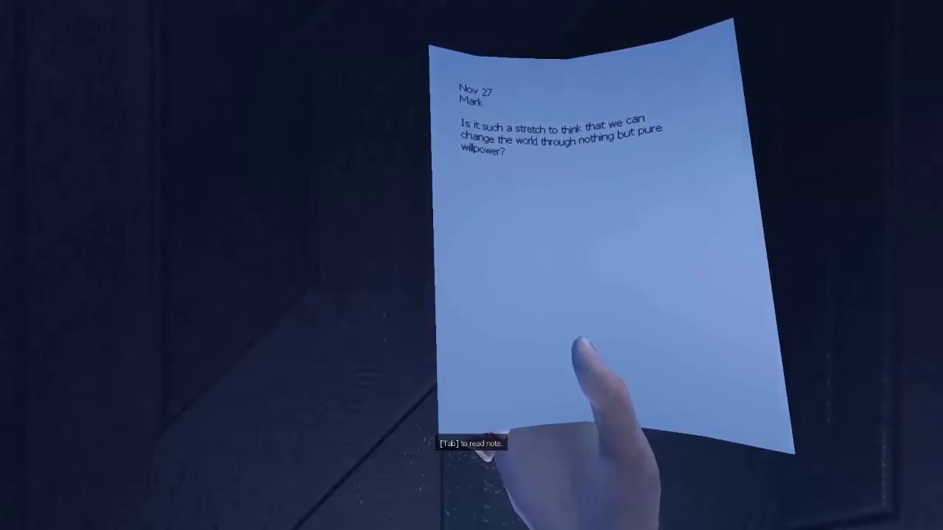
{"action": "key", "text": "Tab"}
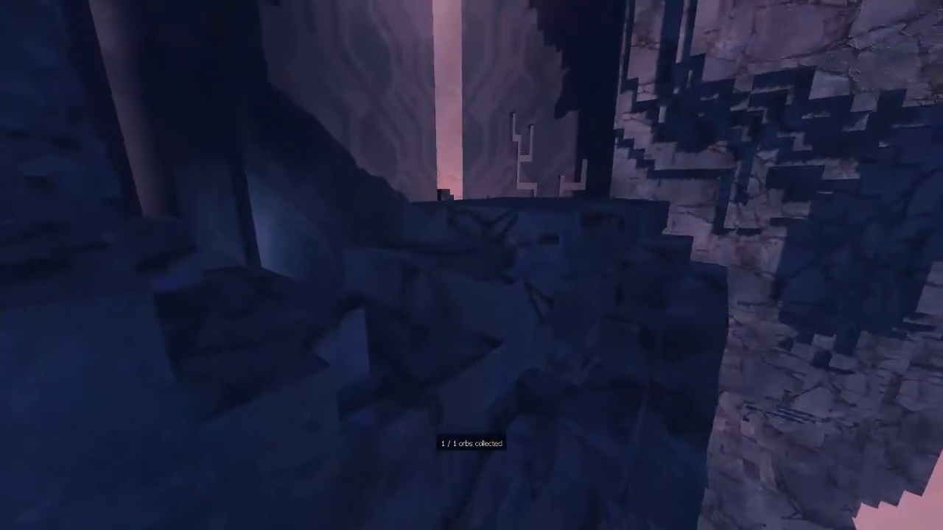
{"action": "mouse_move", "coordinate": [471, 265]}
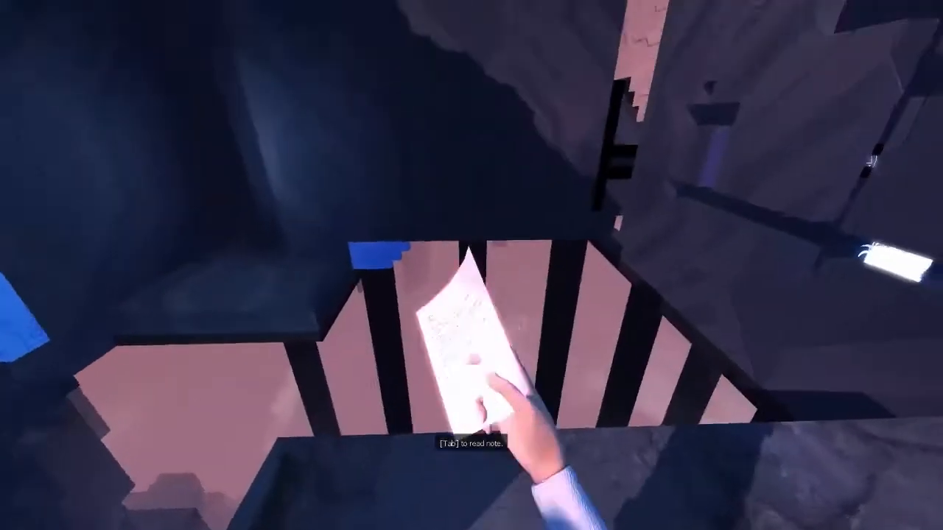
Read the found note beside the striped railing, raising the notes-read counter to two.
{"action": "key", "text": "Tab"}
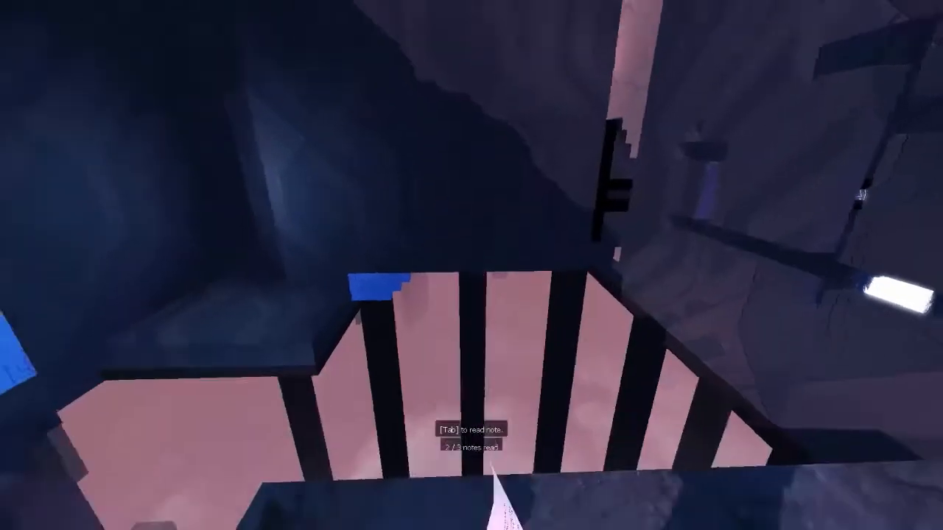
{"action": "mouse_move", "coordinate": [472, 265]}
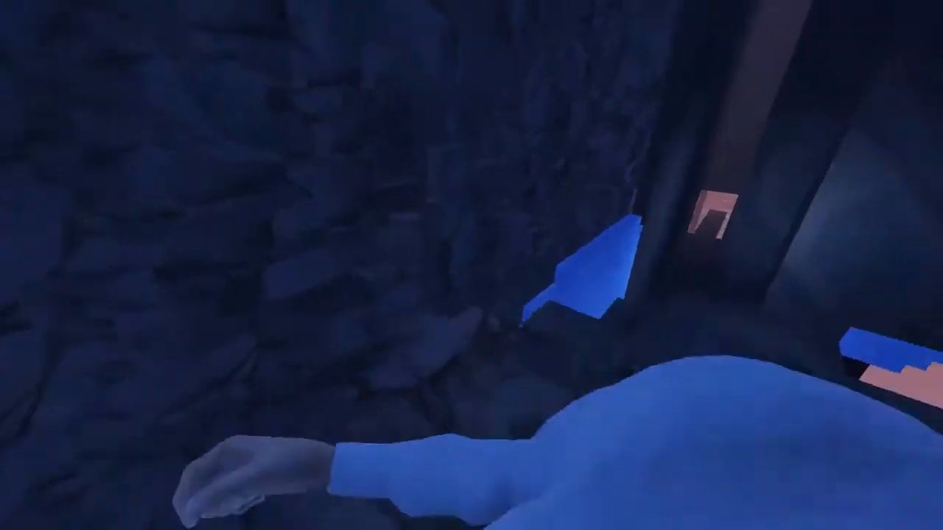
{"action": "mouse_move", "coordinate": [472, 265]}
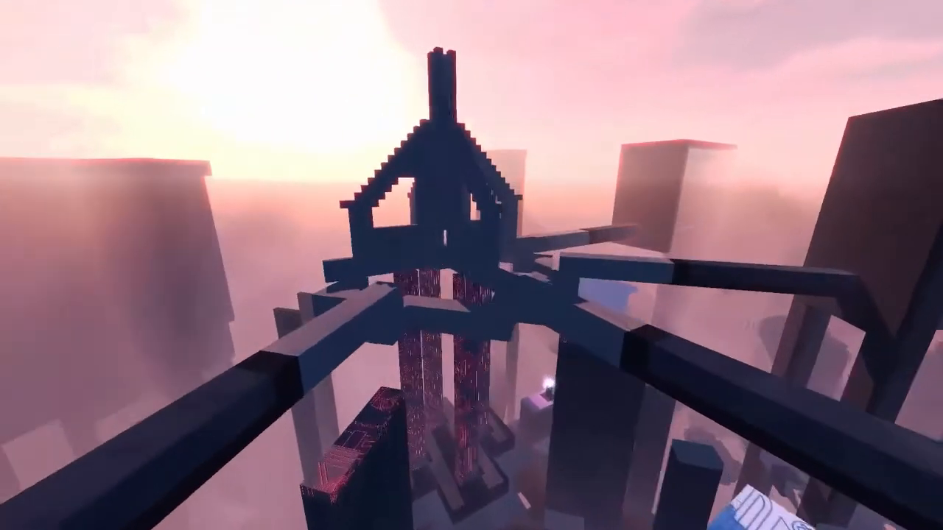
{"action": "mouse_move", "coordinate": [472, 266]}
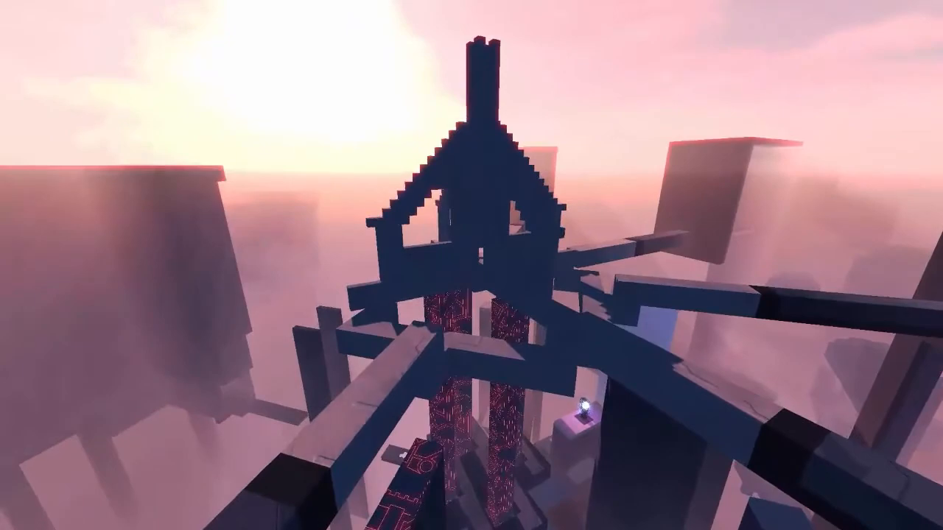
{"action": "mouse_move", "coordinate": [471, 265]}
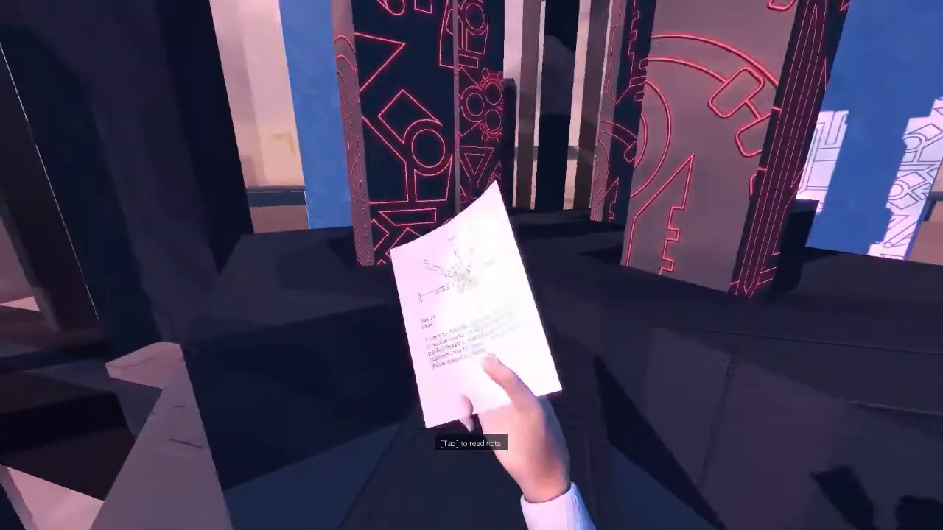
Read the note lying at the base of the spired structure's red-patterned pillars.
{"action": "key", "text": "Tab"}
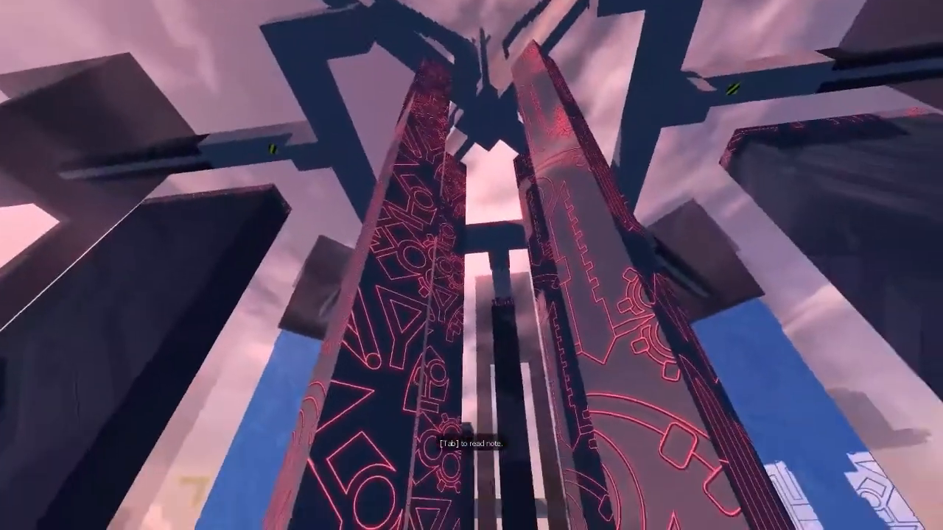
{"action": "mouse_move", "coordinate": [472, 265]}
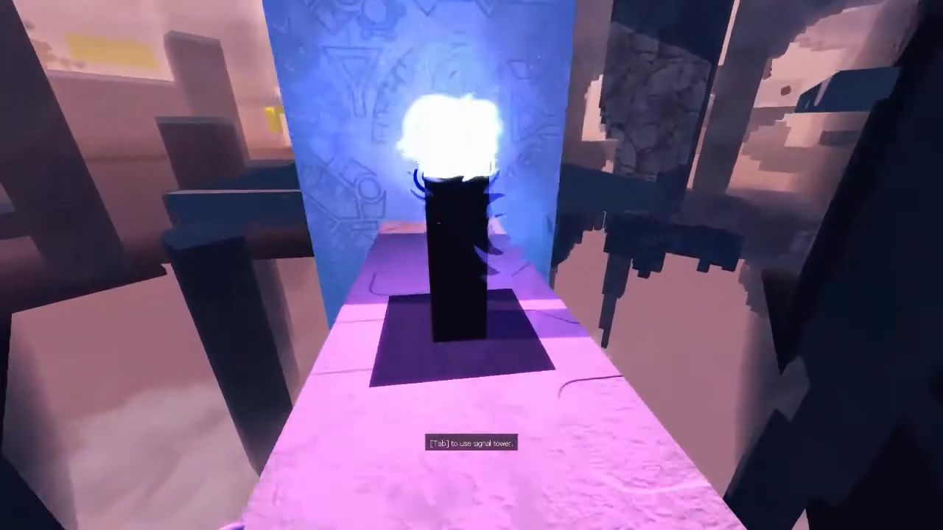
Use the signal tower by the blue wall, read the texts about the giant structure, and put the phone away.
{"action": "key", "text": "Tab"}
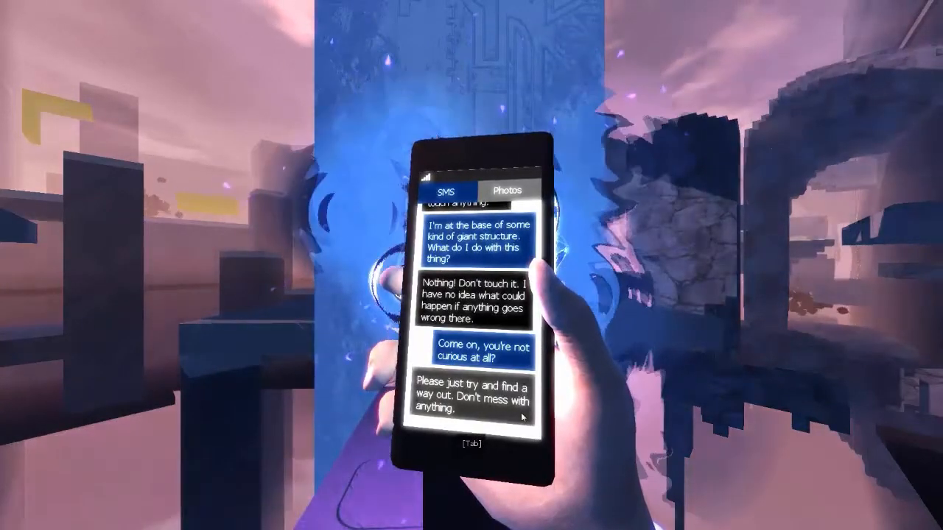
{"action": "key", "text": "Tab"}
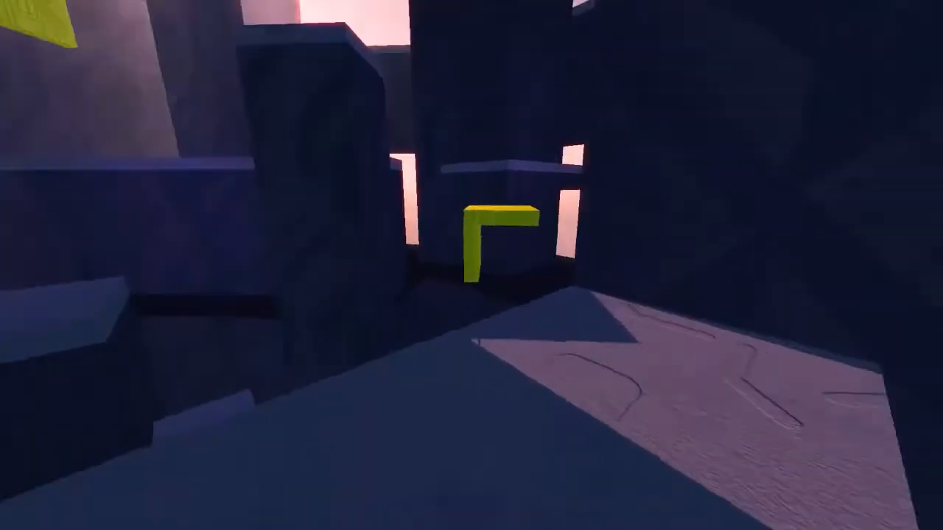
{"action": "mouse_move", "coordinate": [472, 265]}
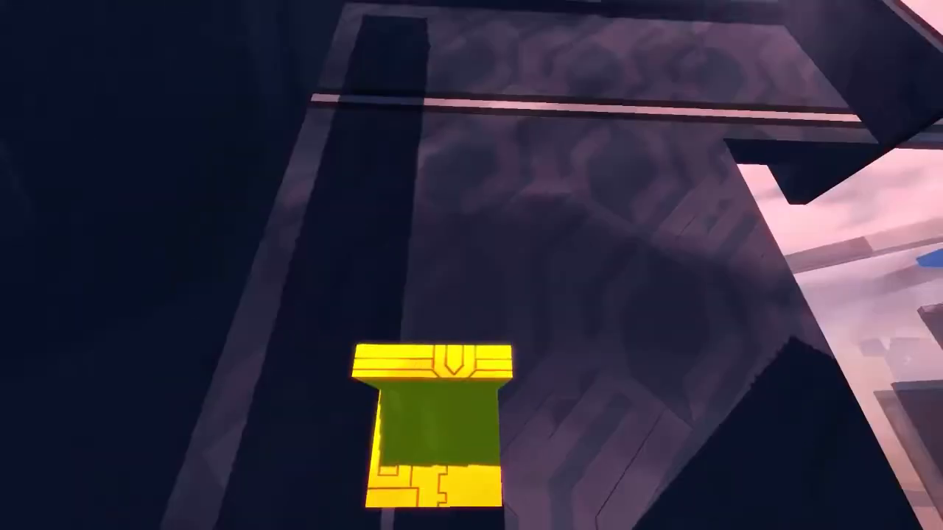
{"action": "mouse_move", "coordinate": [472, 265]}
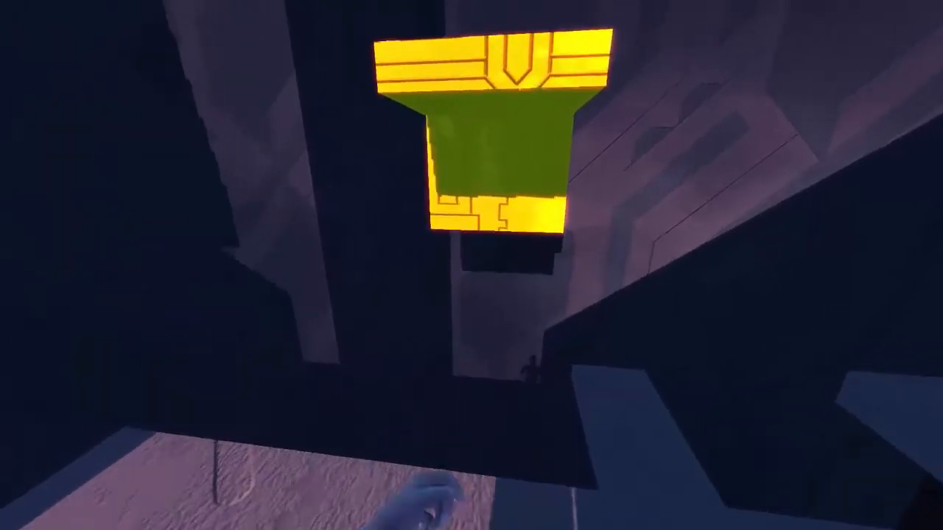
{"action": "mouse_move", "coordinate": [471, 265]}
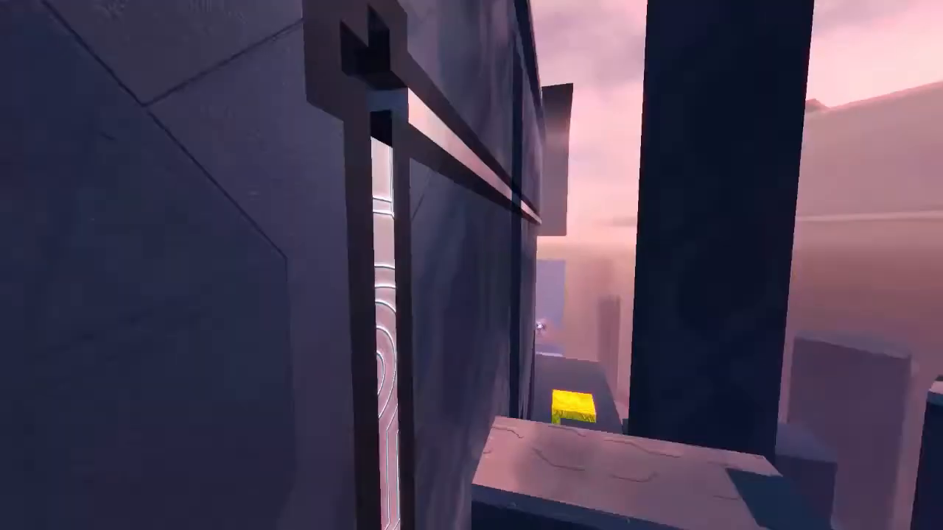
{"action": "mouse_move", "coordinate": [471, 265]}
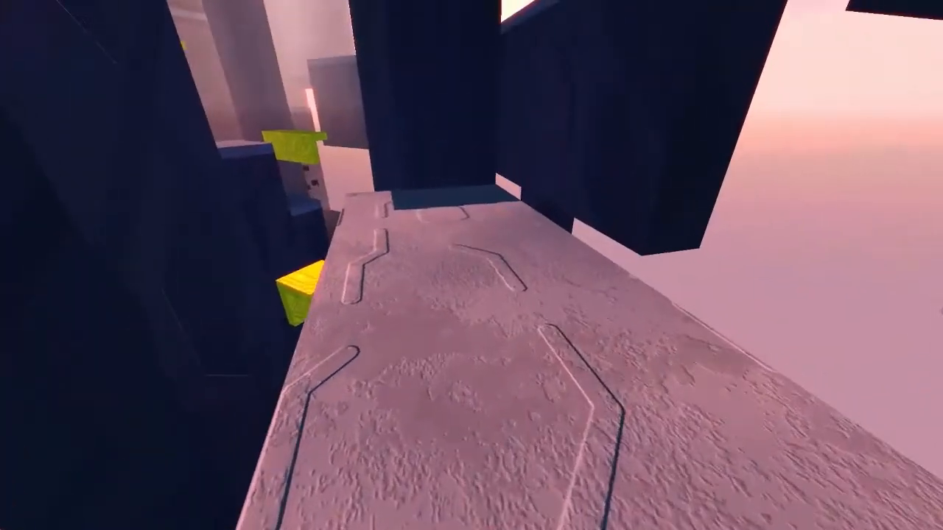
{"action": "mouse_move", "coordinate": [471, 265]}
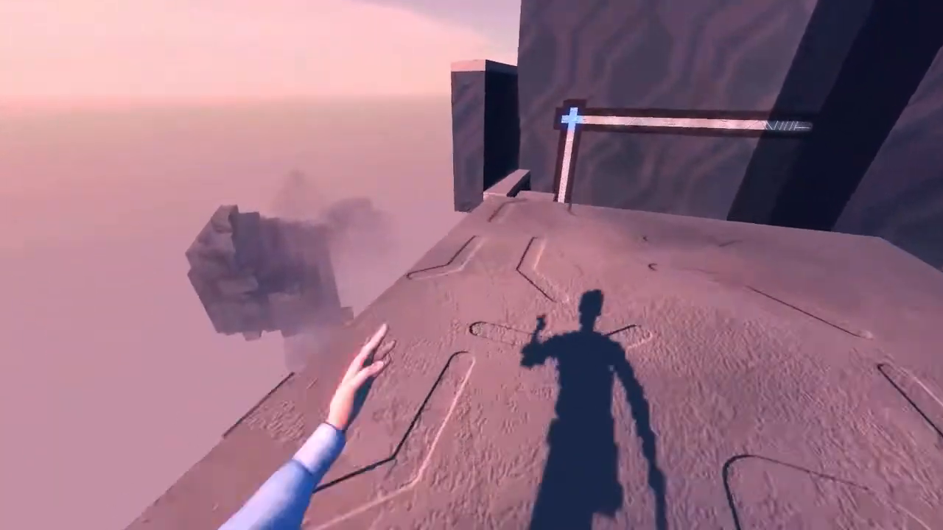
{"action": "mouse_move", "coordinate": [471, 266]}
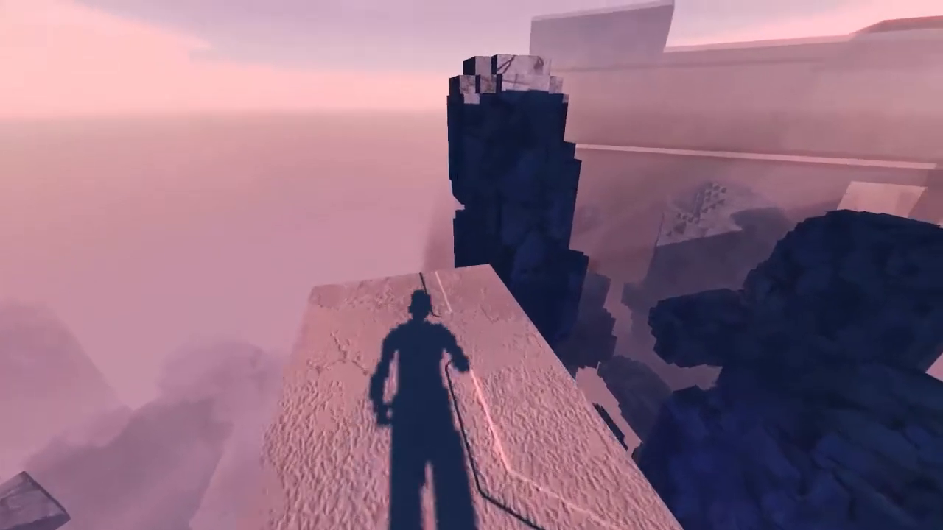
{"action": "mouse_move", "coordinate": [471, 265]}
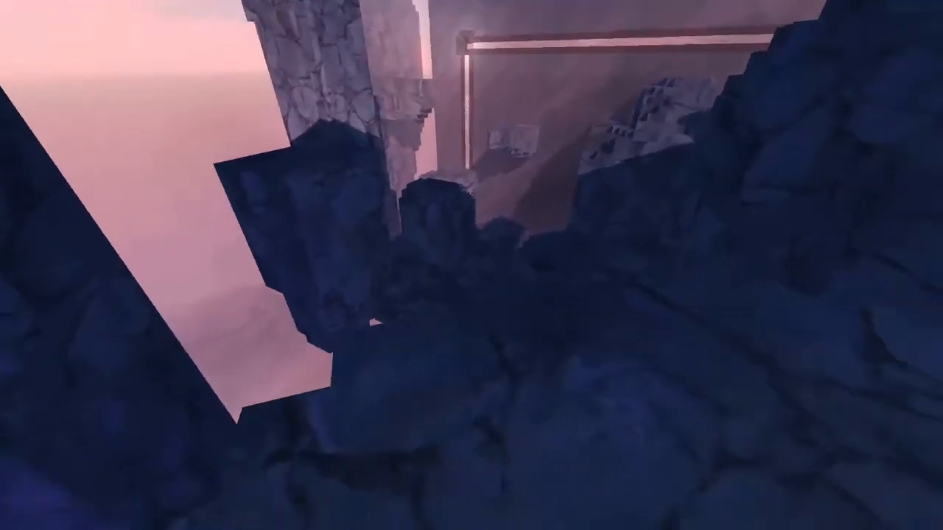
{"action": "mouse_move", "coordinate": [471, 265]}
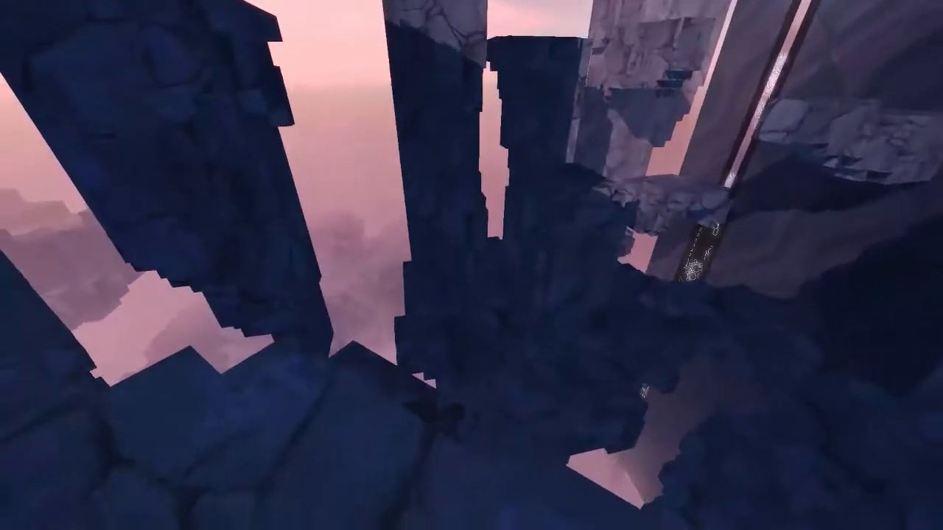
{"action": "mouse_move", "coordinate": [471, 265]}
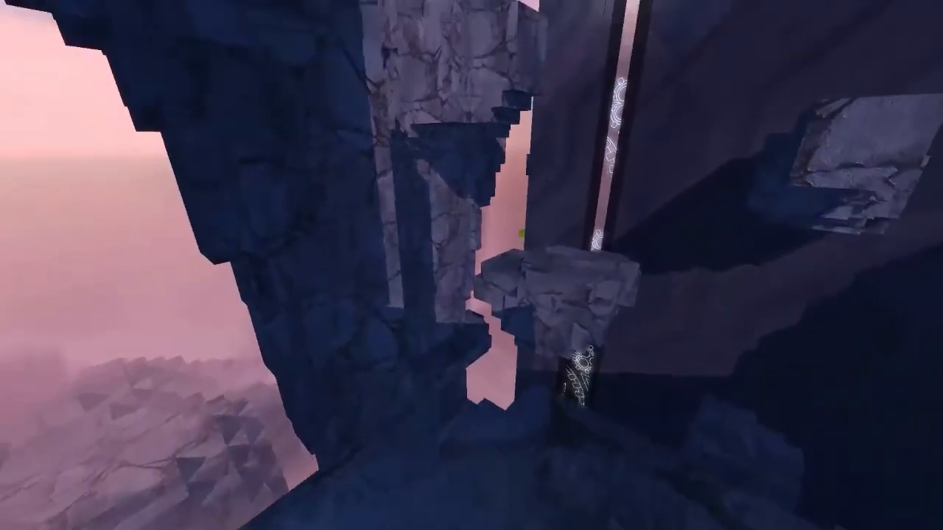
{"action": "mouse_move", "coordinate": [471, 265]}
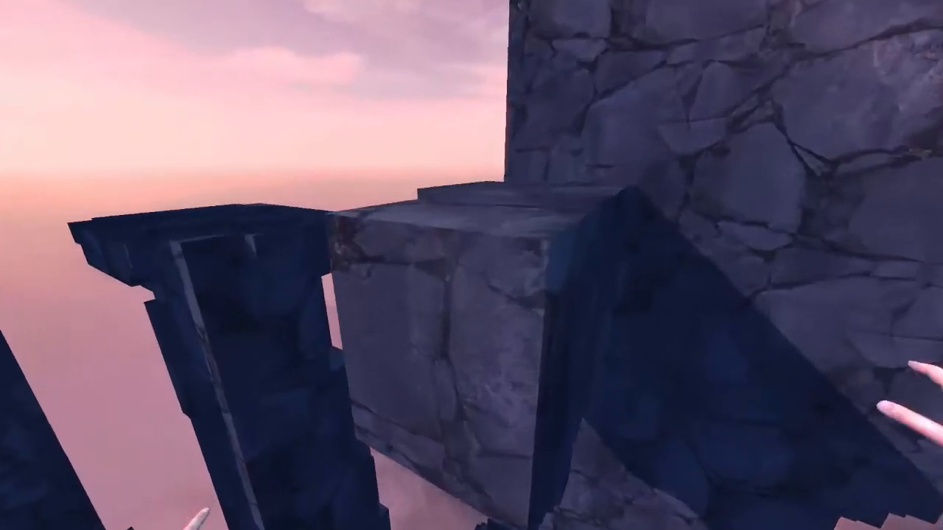
{"action": "mouse_move", "coordinate": [471, 265]}
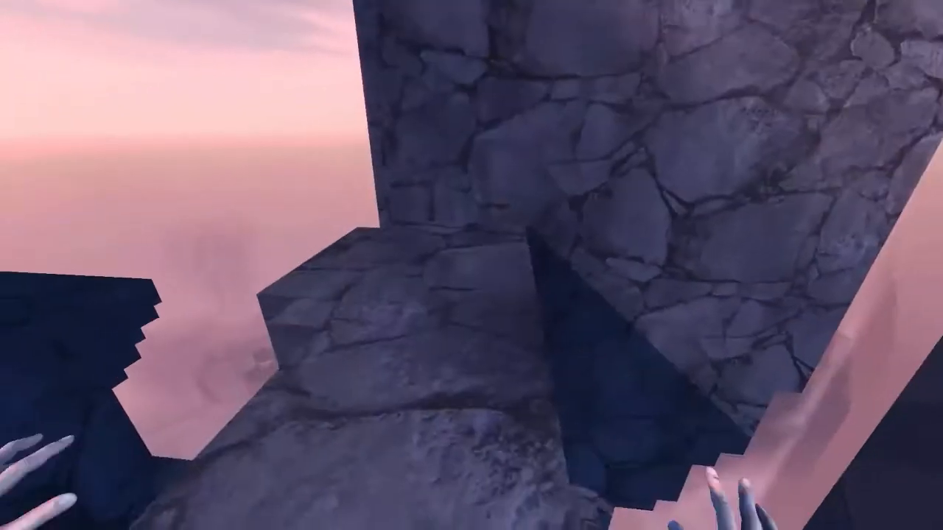
{"action": "mouse_move", "coordinate": [471, 266]}
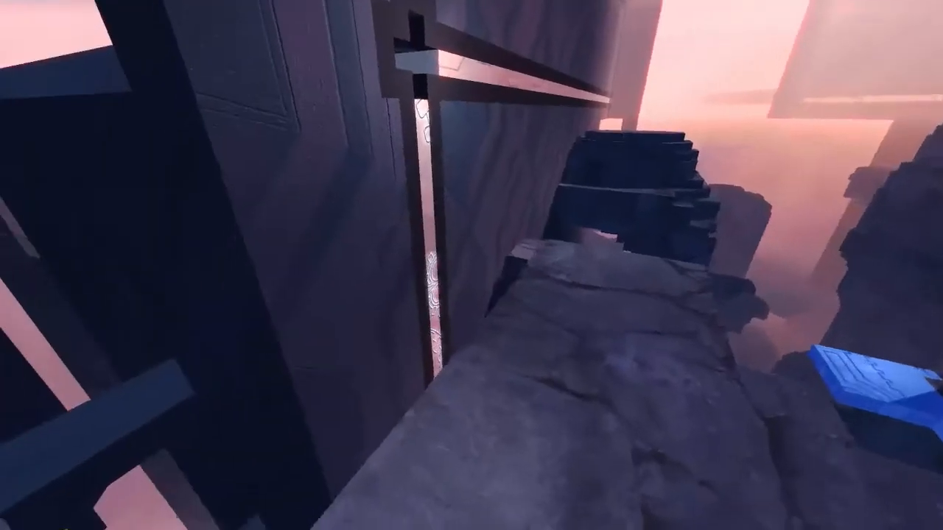
{"action": "mouse_move", "coordinate": [472, 265]}
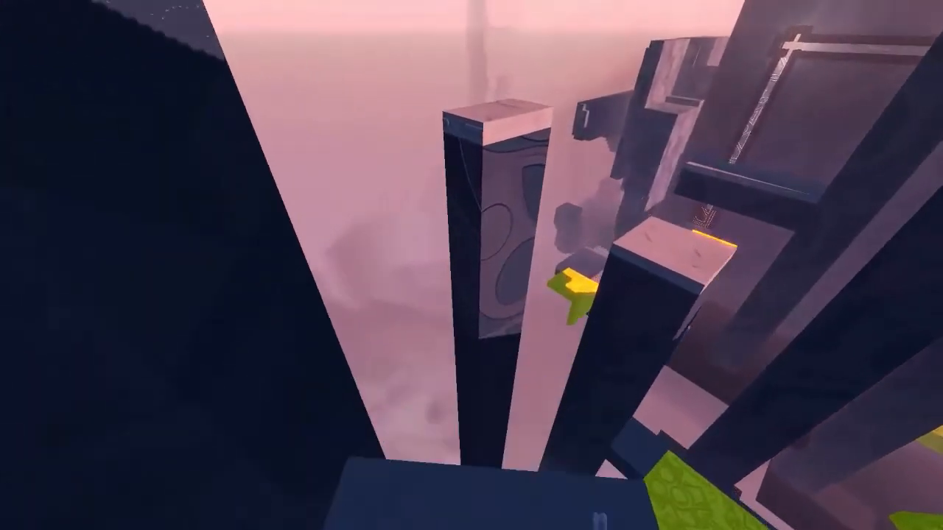
{"action": "mouse_move", "coordinate": [471, 266]}
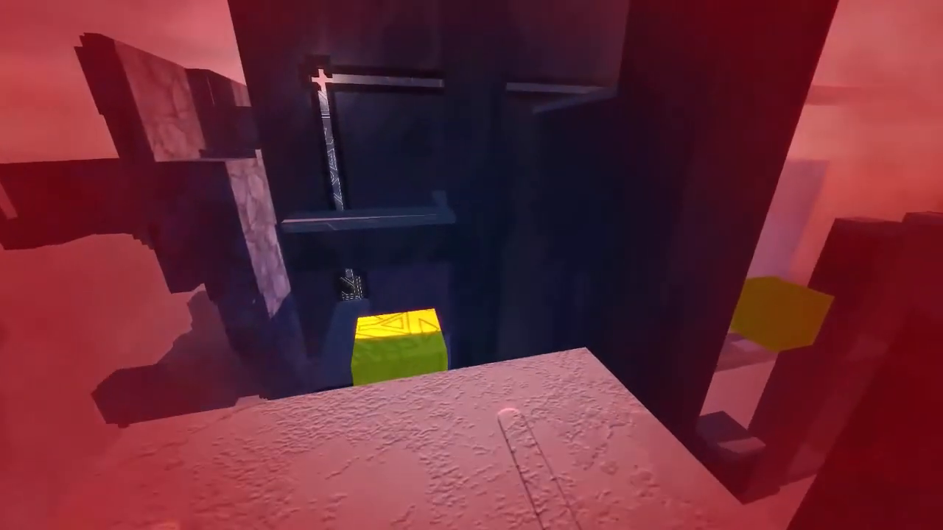
{"action": "mouse_move", "coordinate": [472, 265]}
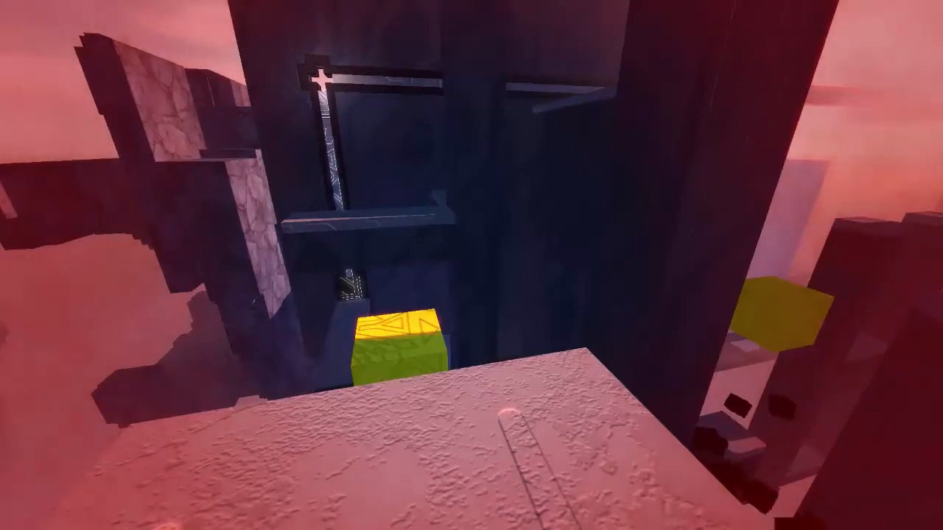
{"action": "mouse_move", "coordinate": [472, 266]}
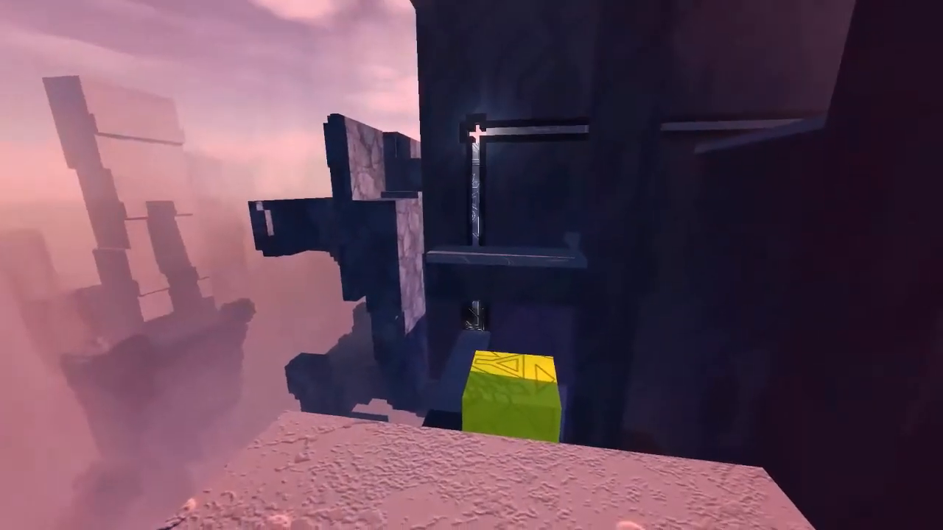
{"action": "mouse_move", "coordinate": [472, 265]}
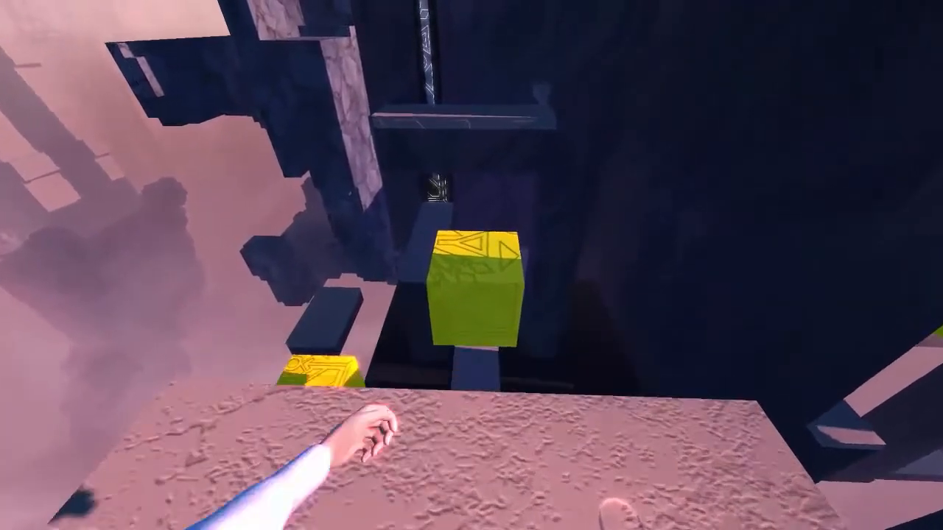
{"action": "mouse_move", "coordinate": [472, 266]}
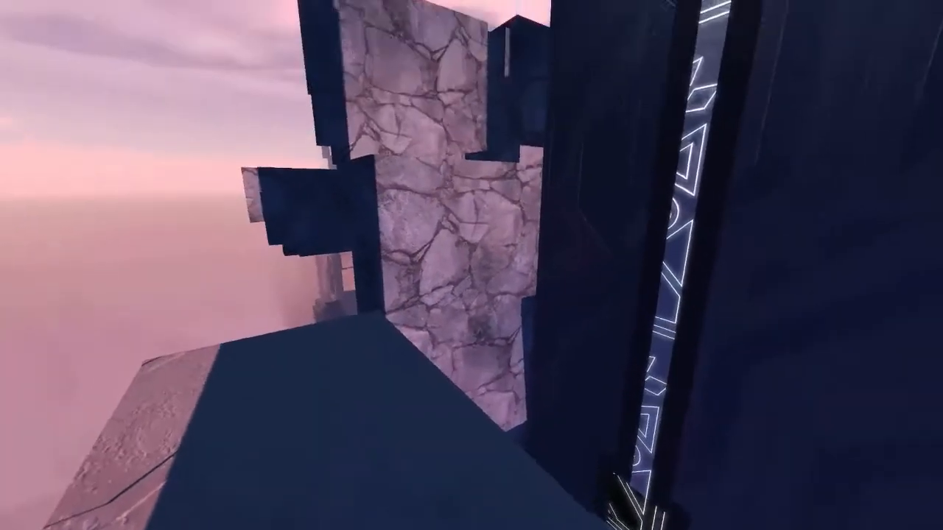
{"action": "mouse_move", "coordinate": [472, 265]}
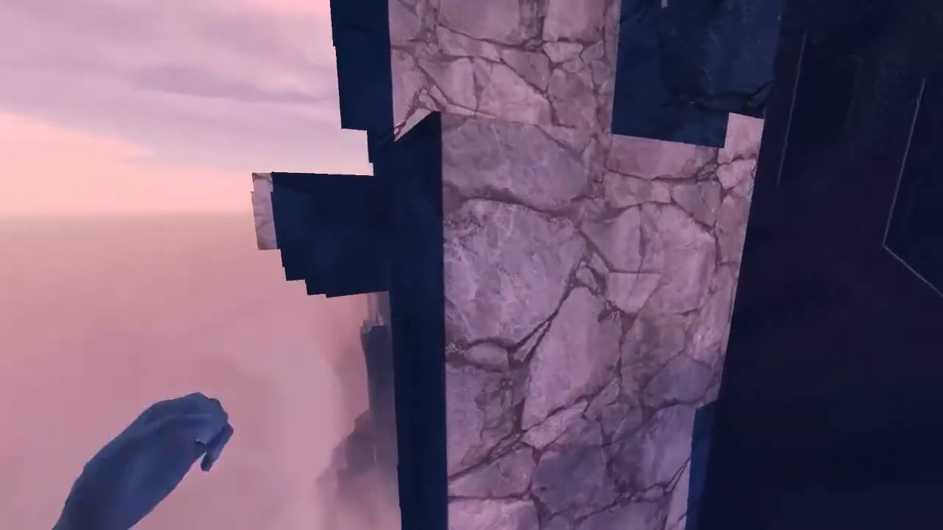
{"action": "mouse_move", "coordinate": [471, 265]}
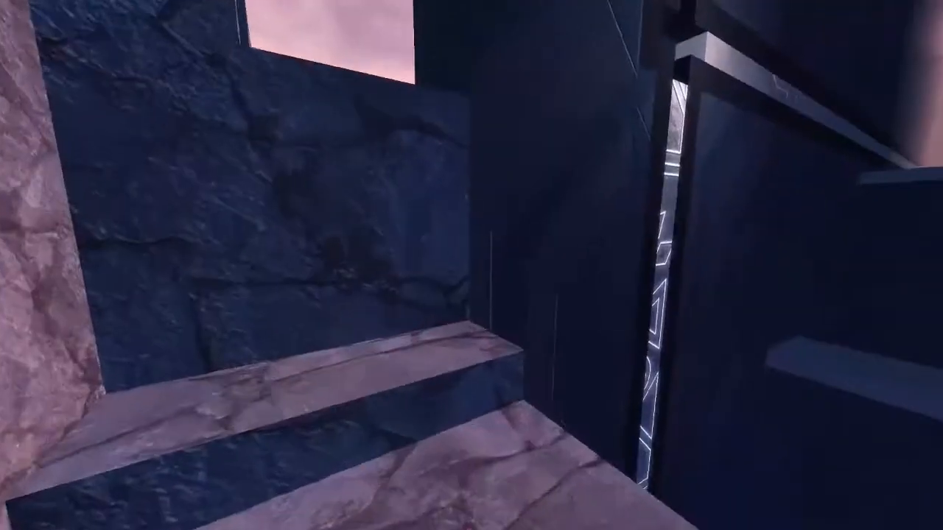
{"action": "mouse_move", "coordinate": [472, 266]}
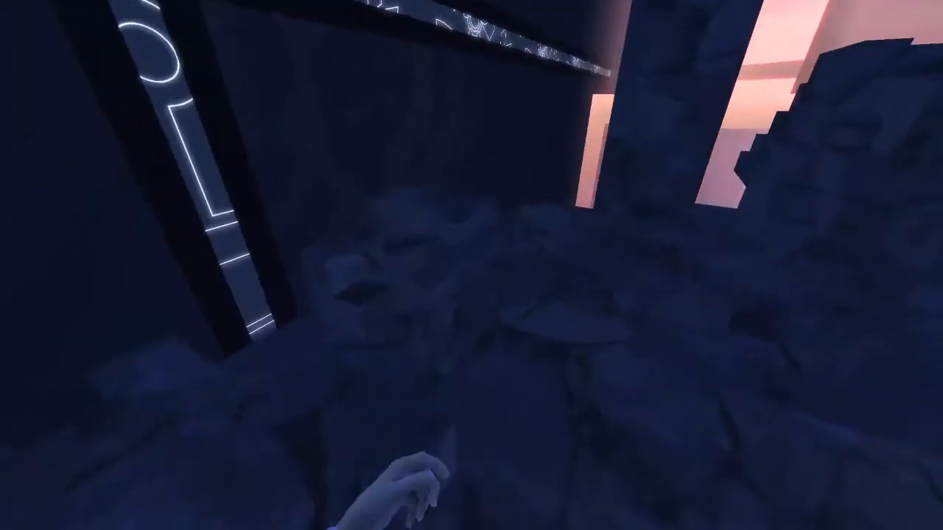
{"action": "mouse_move", "coordinate": [471, 266]}
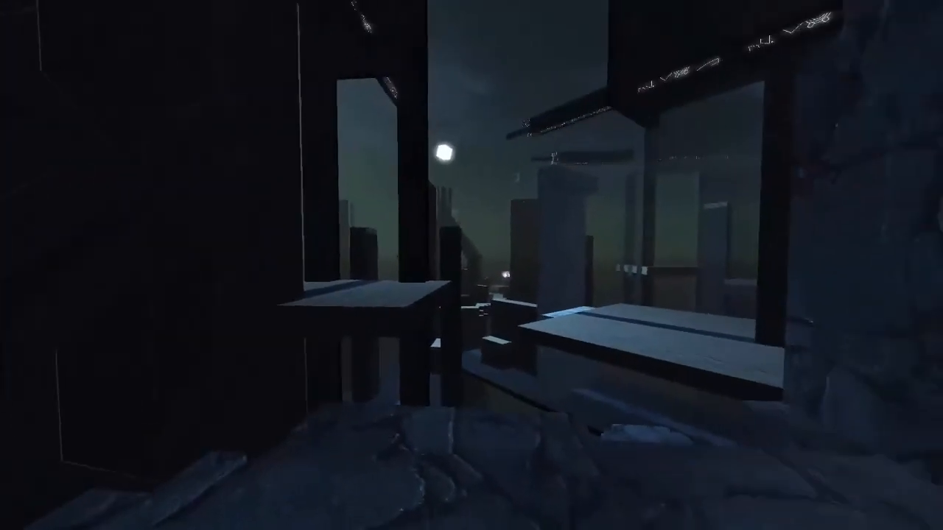
{"action": "mouse_move", "coordinate": [472, 266]}
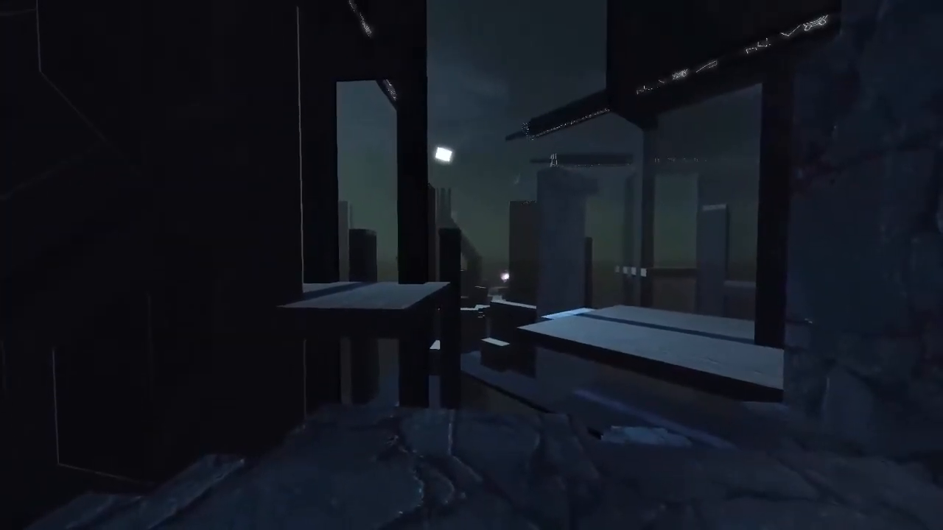
{"action": "mouse_move", "coordinate": [471, 266]}
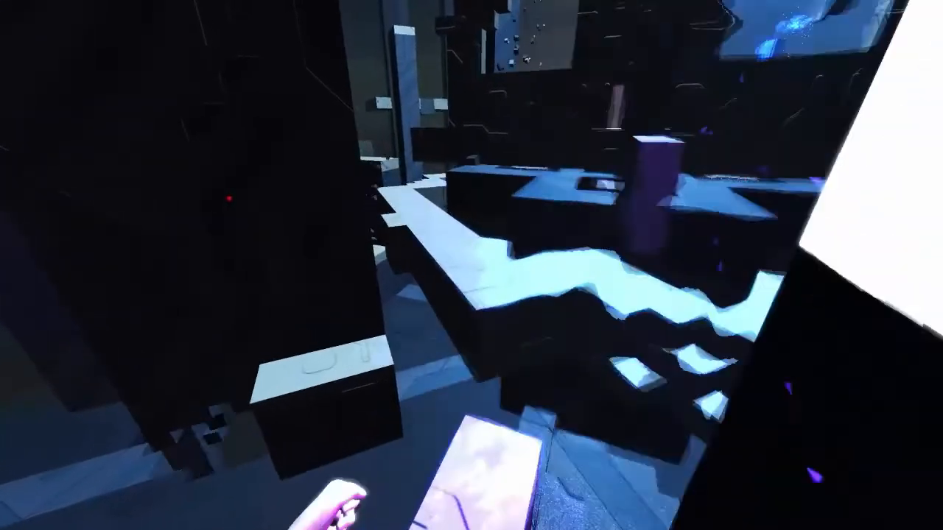
{"action": "mouse_move", "coordinate": [472, 265]}
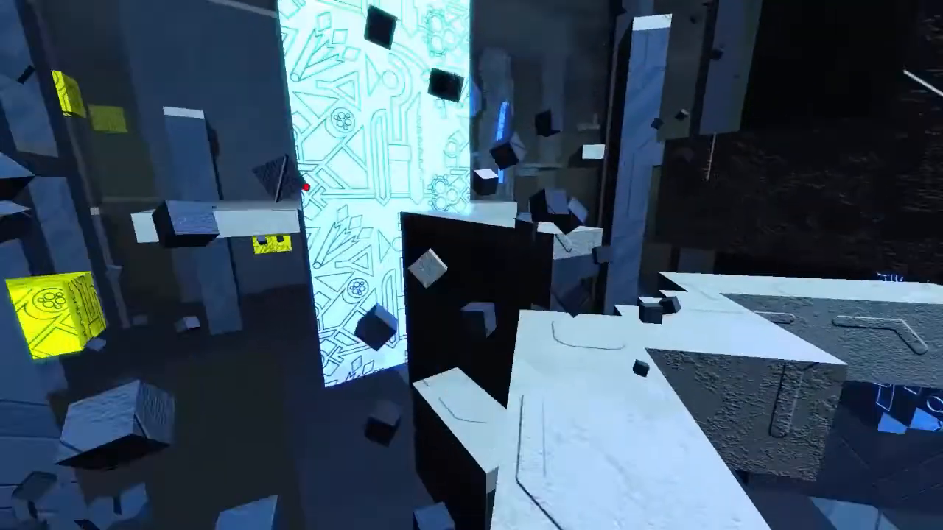
{"action": "mouse_move", "coordinate": [472, 265]}
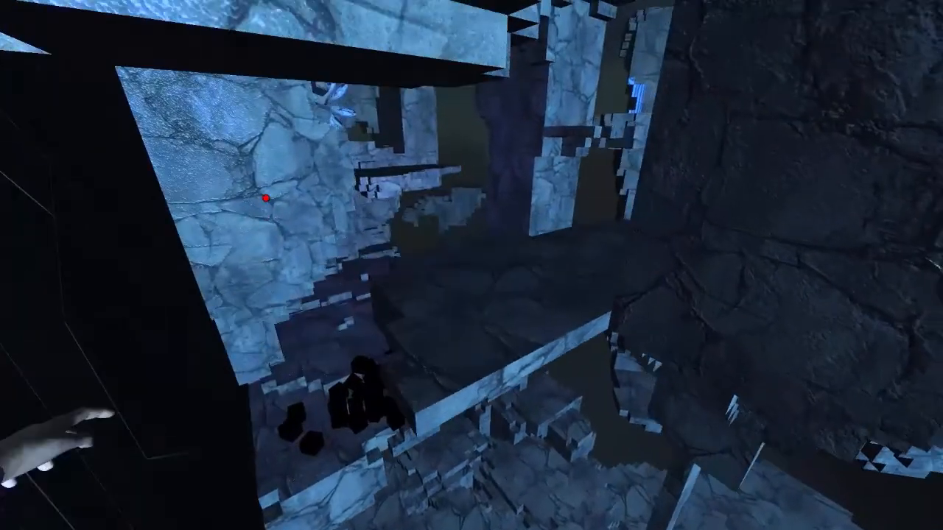
{"action": "mouse_move", "coordinate": [471, 265]}
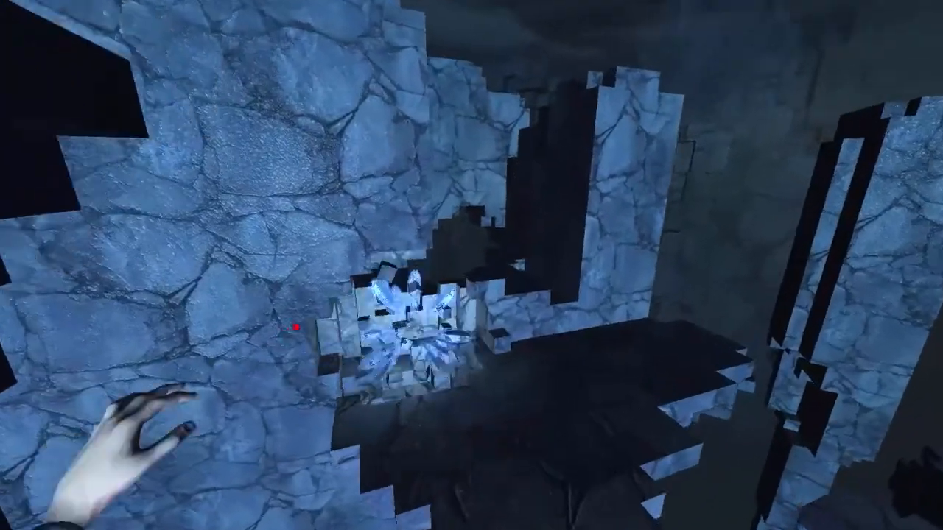
{"action": "mouse_move", "coordinate": [471, 265]}
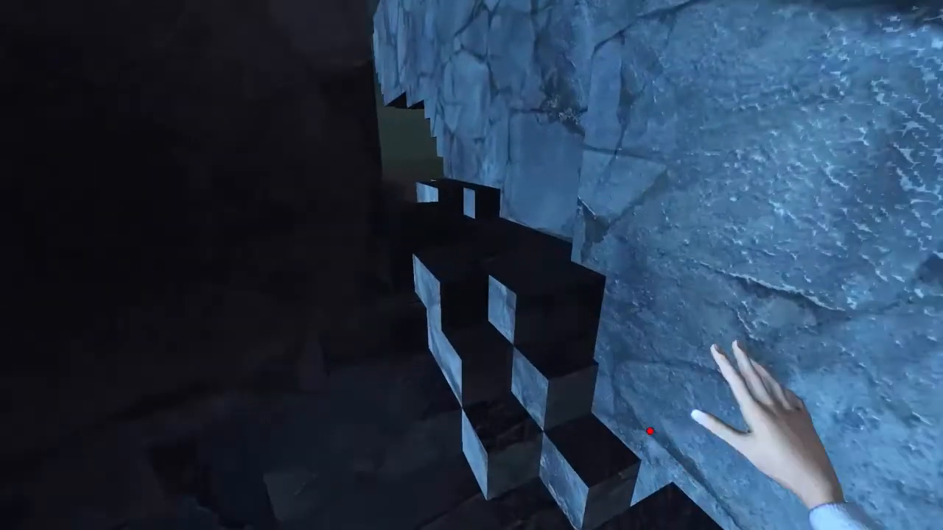
{"action": "mouse_move", "coordinate": [472, 265]}
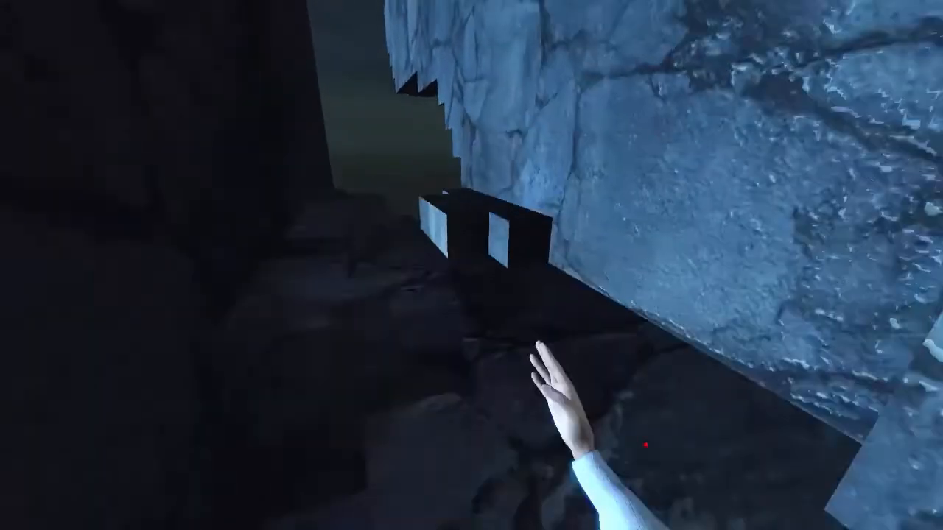
{"action": "mouse_move", "coordinate": [471, 265]}
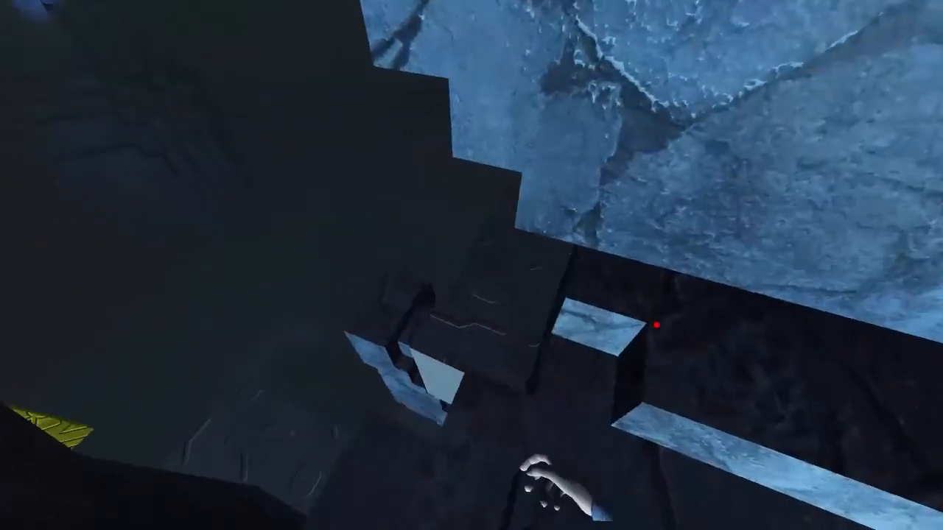
{"action": "mouse_move", "coordinate": [472, 265]}
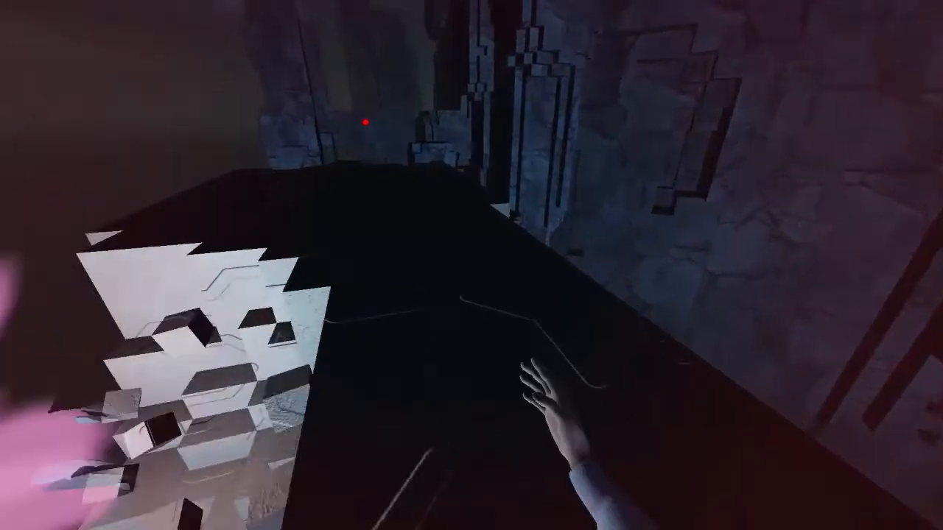
{"action": "mouse_move", "coordinate": [472, 265]}
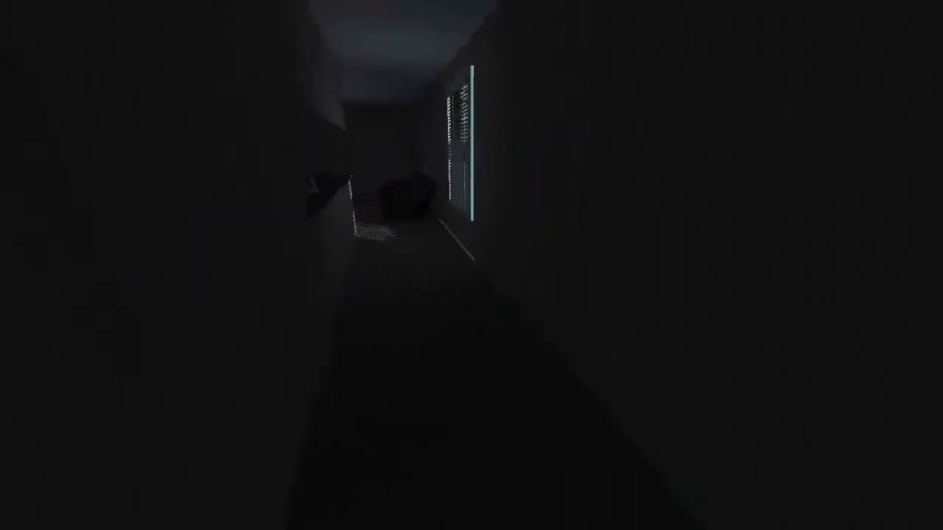
{"action": "mouse_move", "coordinate": [471, 265]}
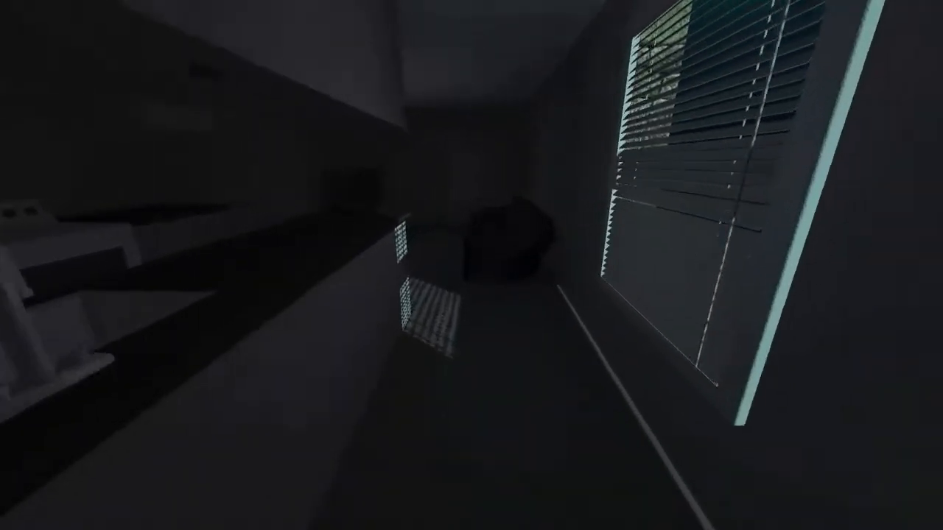
{"action": "mouse_move", "coordinate": [471, 265]}
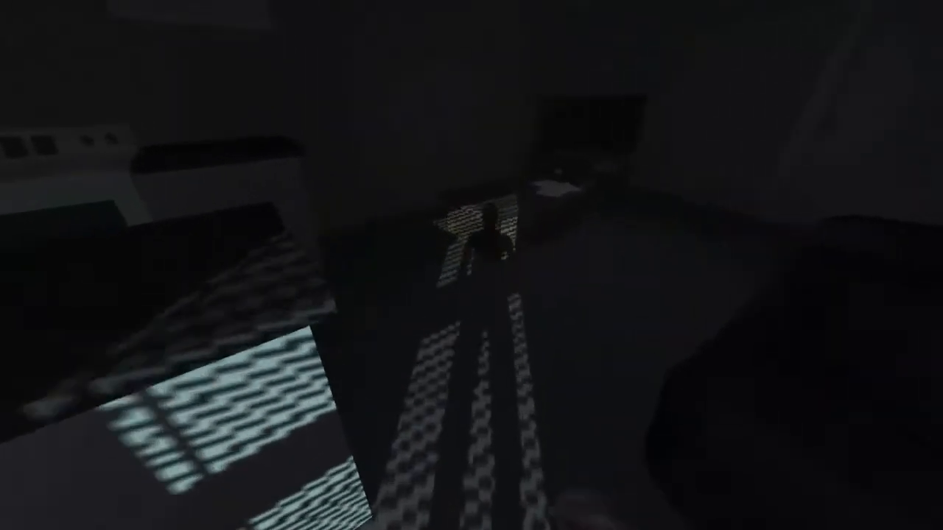
{"action": "mouse_move", "coordinate": [472, 265]}
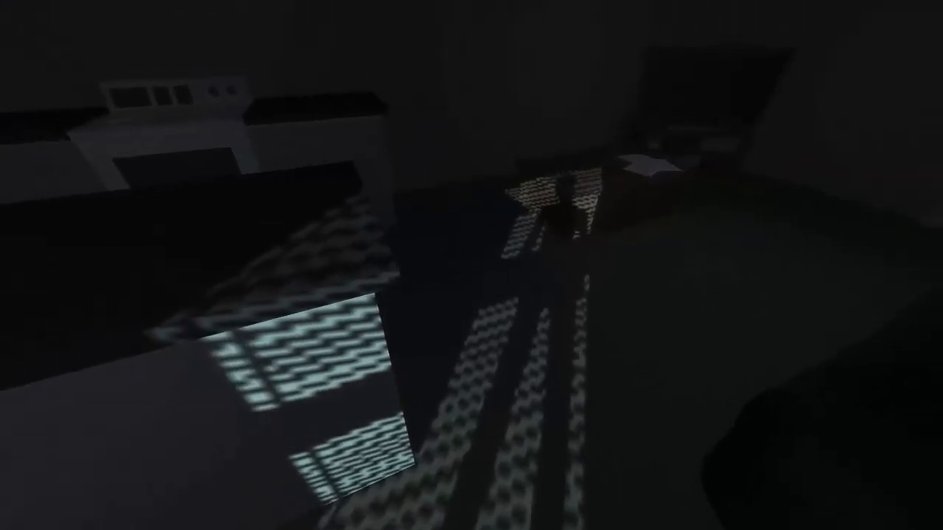
{"action": "mouse_move", "coordinate": [472, 265]}
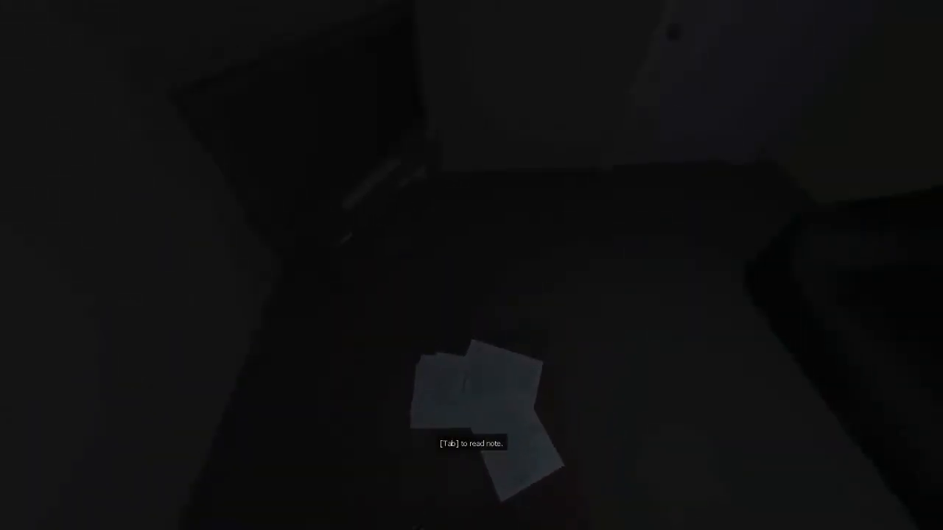
Read the notes found on the apartment floor before returning to the red rock canyon.
{"action": "key", "text": "Tab"}
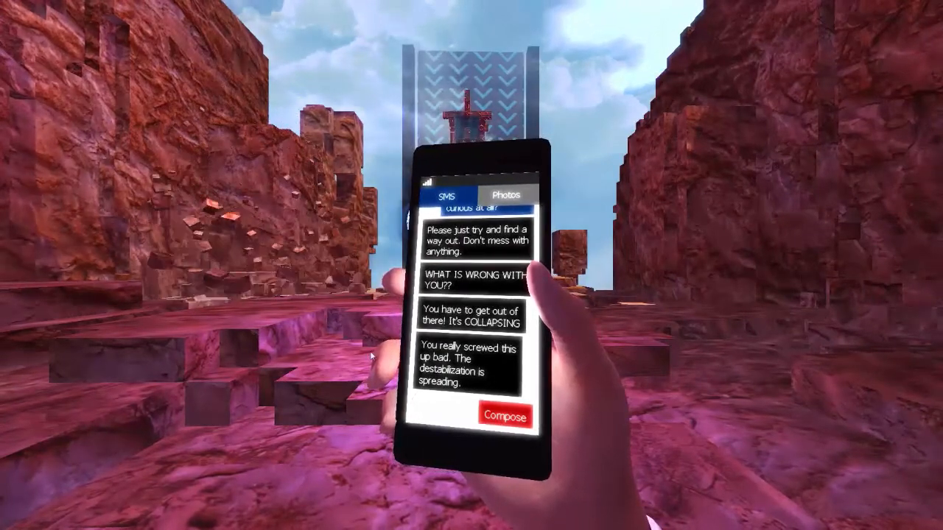
Compose and send the reply "How do I stop it?" to the worried texts.
{"action": "left_click", "coordinate": [506, 416]}
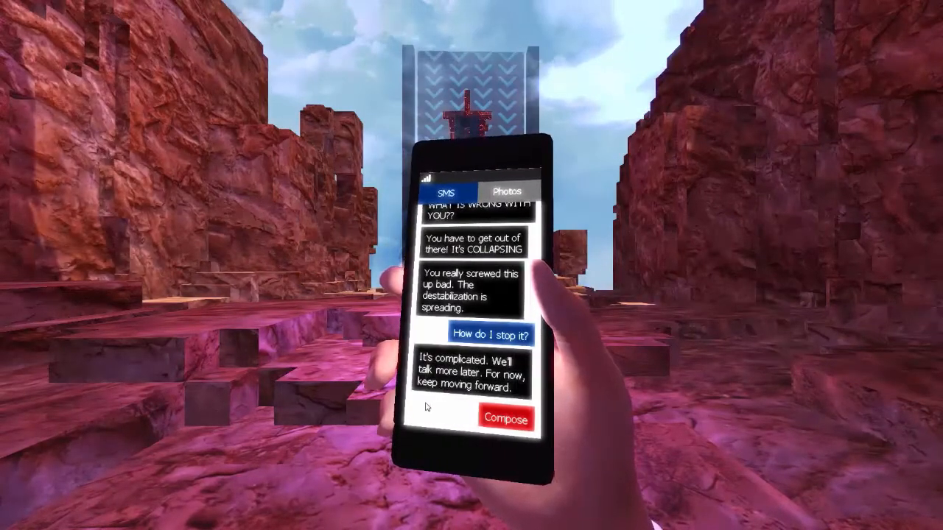
{"action": "left_click", "coordinate": [505, 418]}
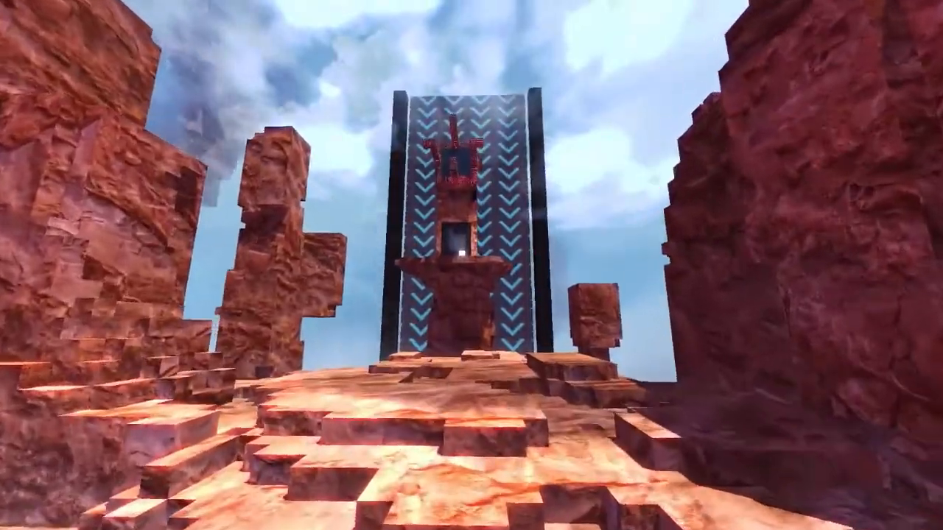
{"action": "mouse_move", "coordinate": [472, 265]}
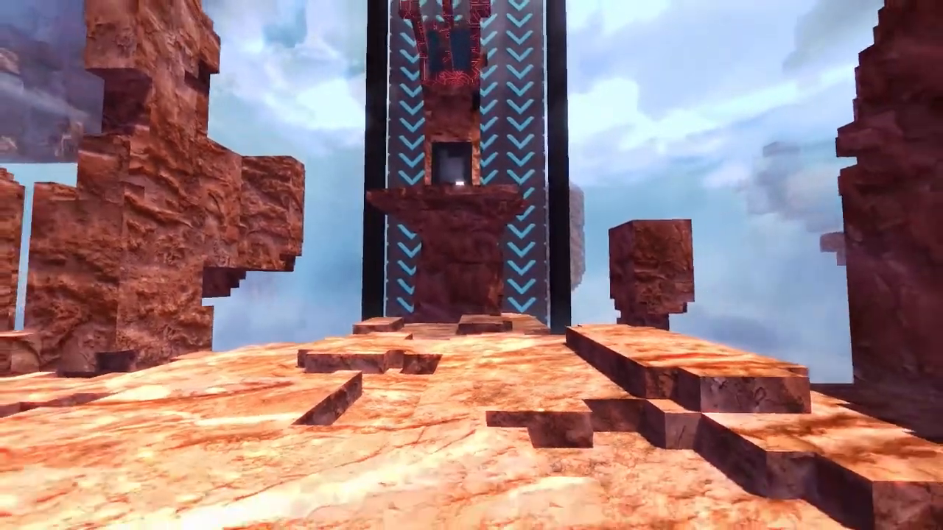
{"action": "mouse_move", "coordinate": [472, 265]}
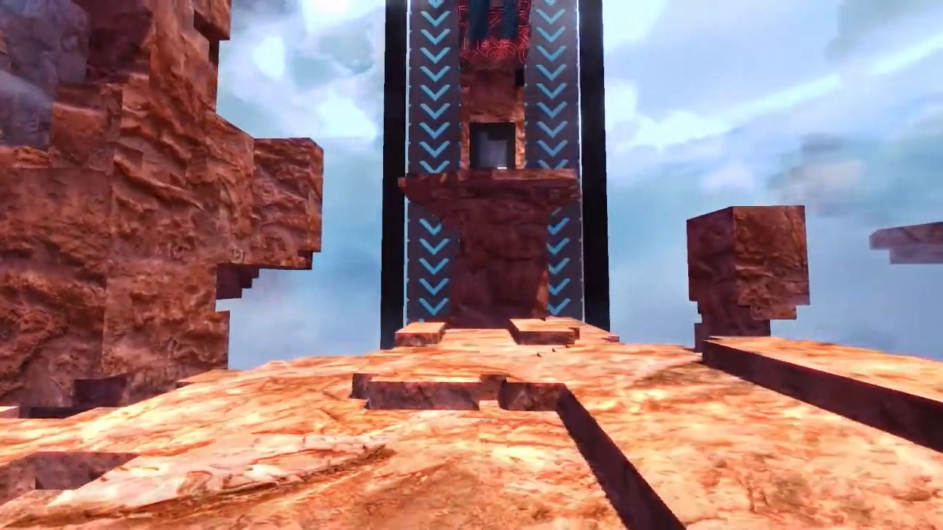
{"action": "mouse_move", "coordinate": [472, 266]}
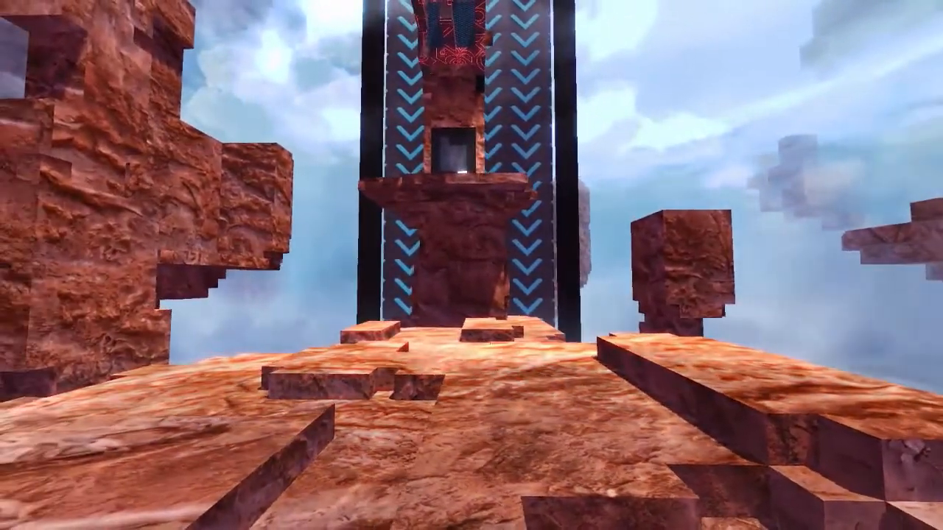
{"action": "mouse_move", "coordinate": [471, 266]}
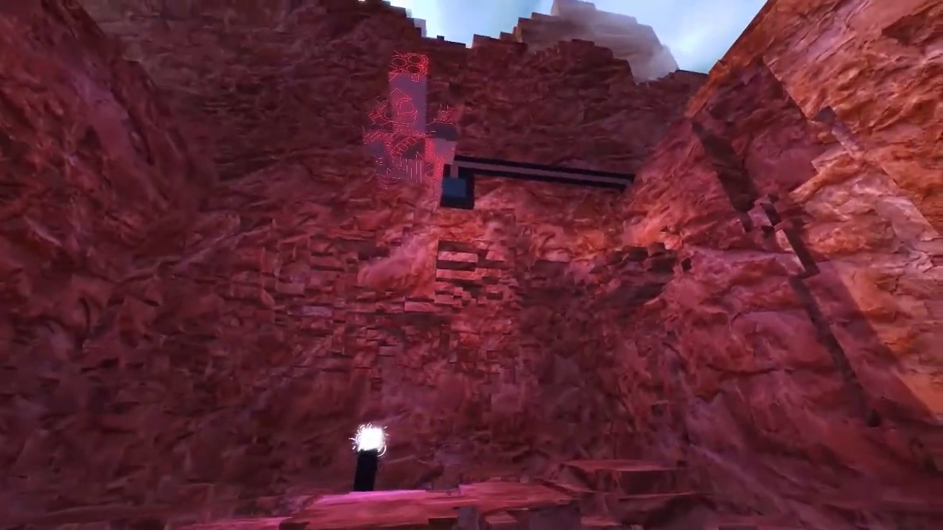
{"action": "mouse_move", "coordinate": [471, 265]}
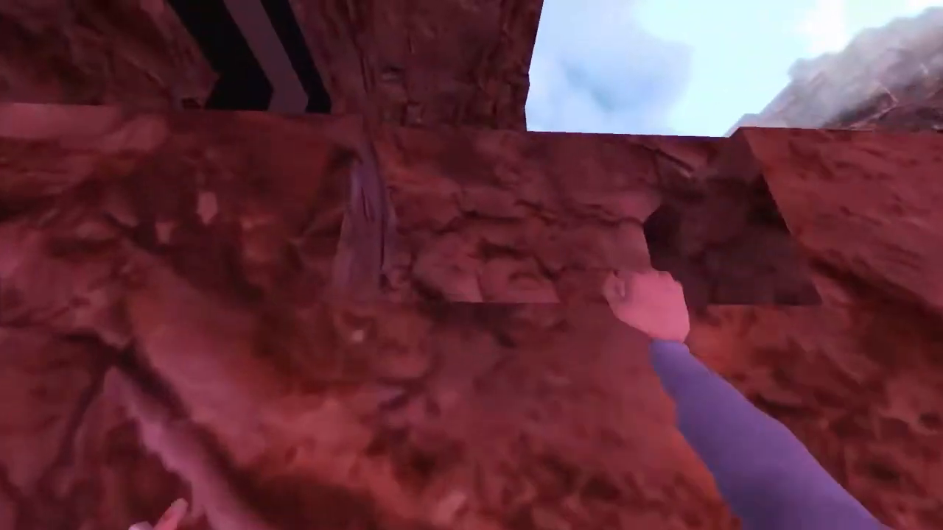
{"action": "mouse_move", "coordinate": [472, 265]}
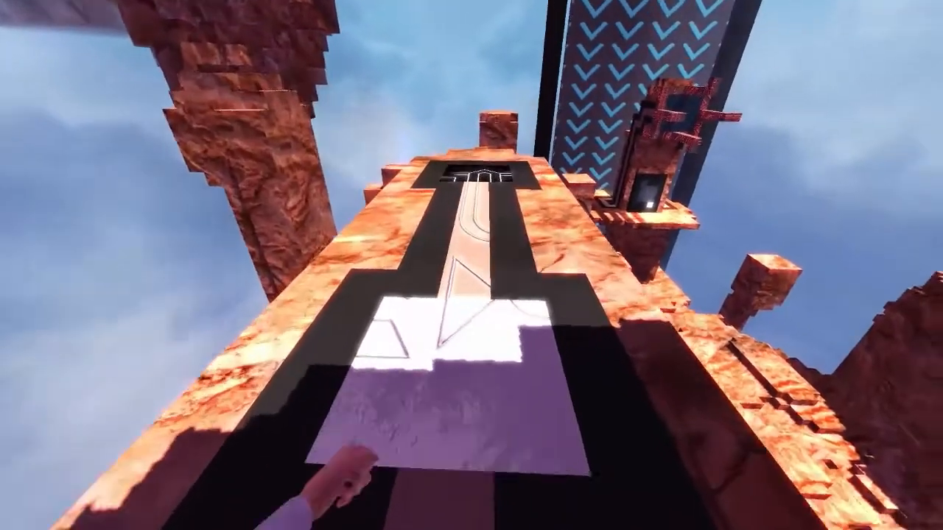
{"action": "mouse_move", "coordinate": [471, 265]}
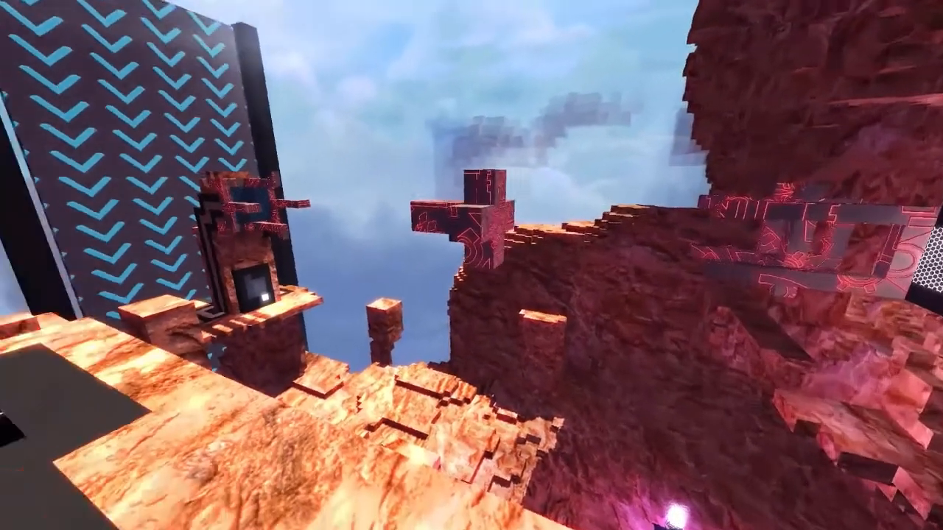
{"action": "mouse_move", "coordinate": [471, 265]}
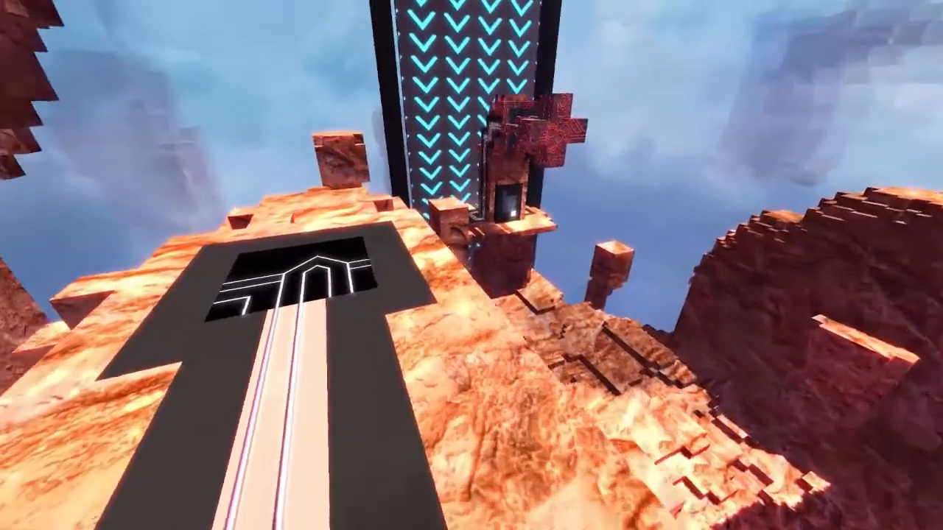
{"action": "mouse_move", "coordinate": [471, 265]}
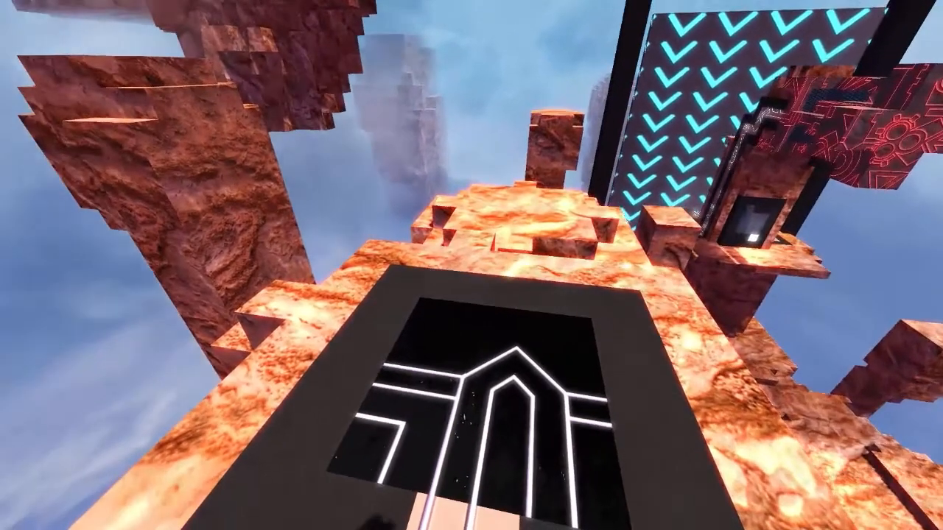
{"action": "mouse_move", "coordinate": [472, 265]}
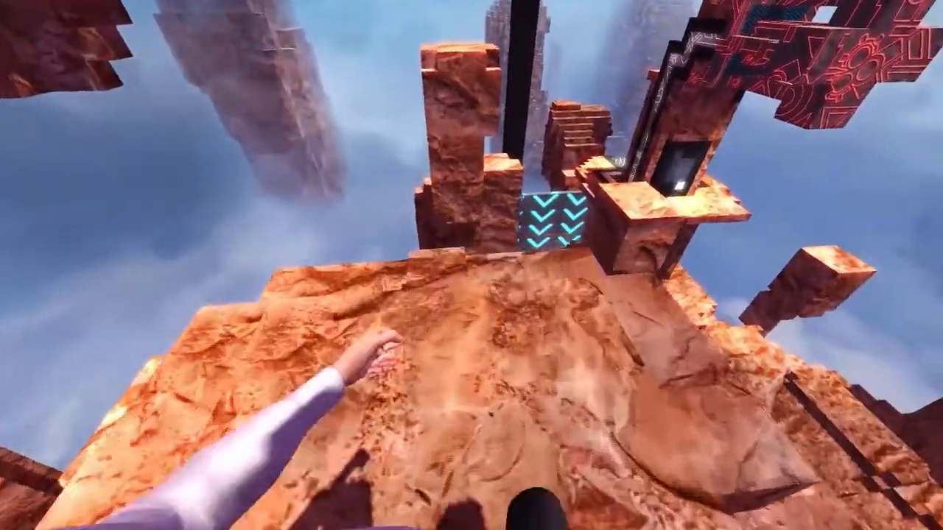
{"action": "mouse_move", "coordinate": [471, 266]}
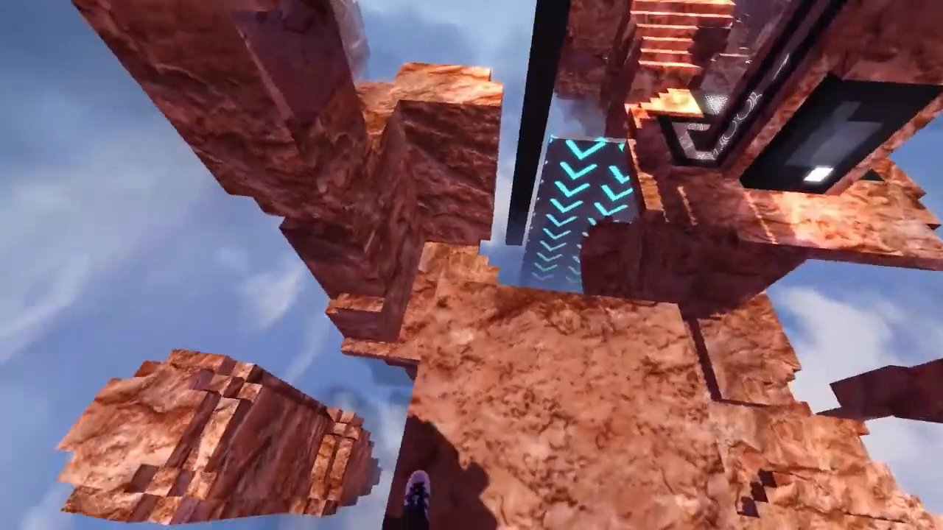
{"action": "mouse_move", "coordinate": [471, 266]}
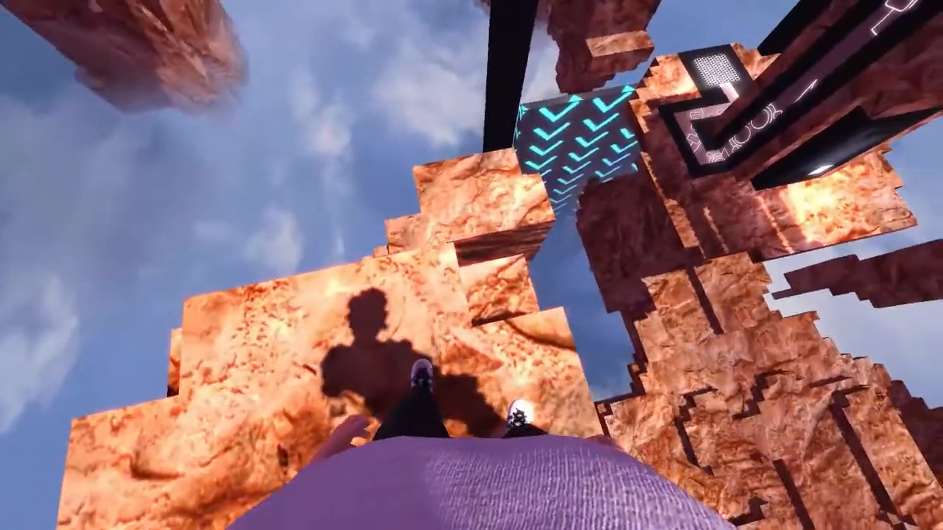
{"action": "mouse_move", "coordinate": [471, 265]}
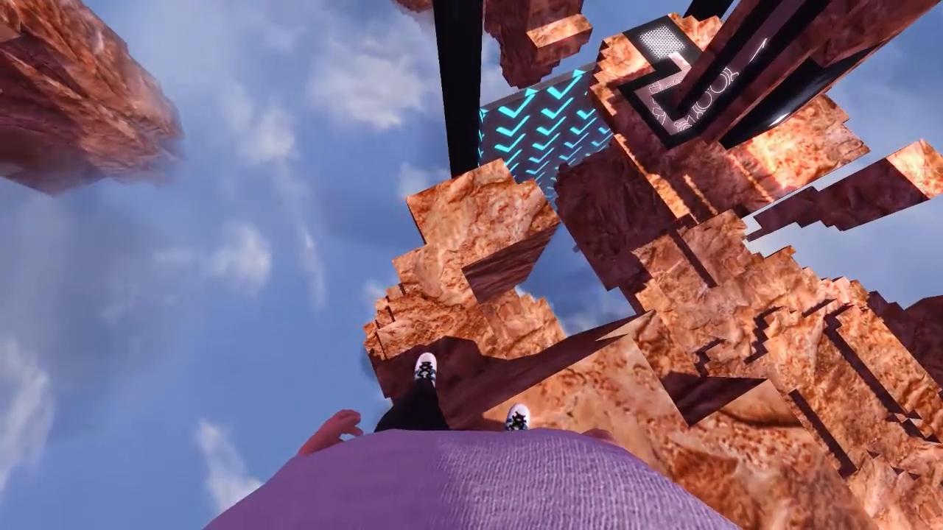
{"action": "mouse_move", "coordinate": [471, 265]}
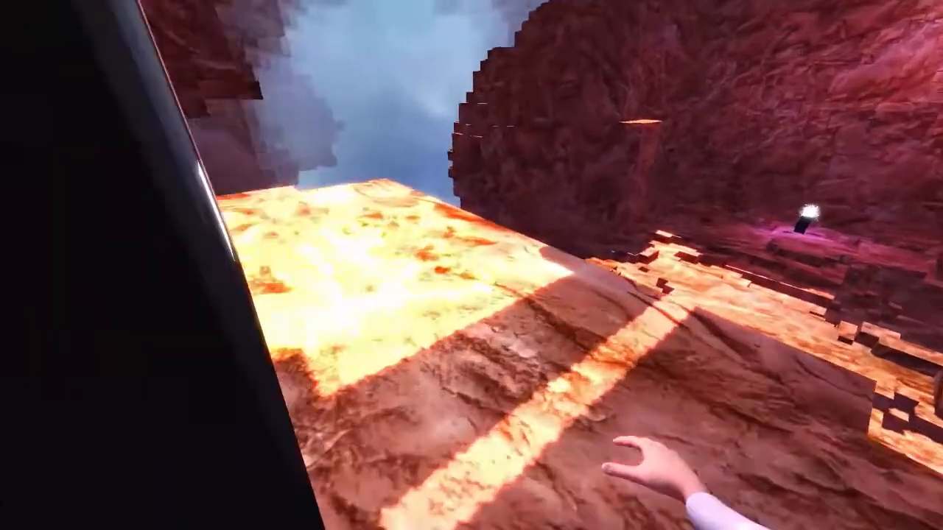
{"action": "mouse_move", "coordinate": [472, 266]}
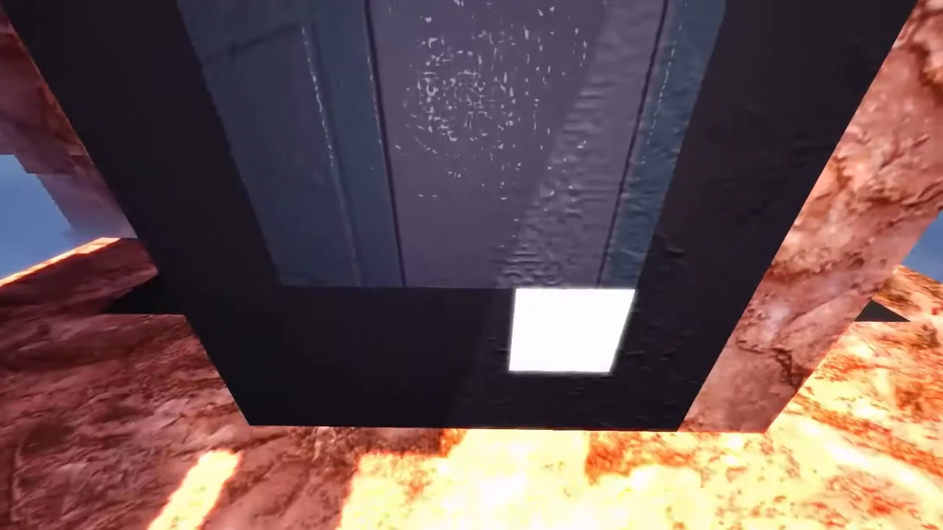
{"action": "mouse_move", "coordinate": [472, 266]}
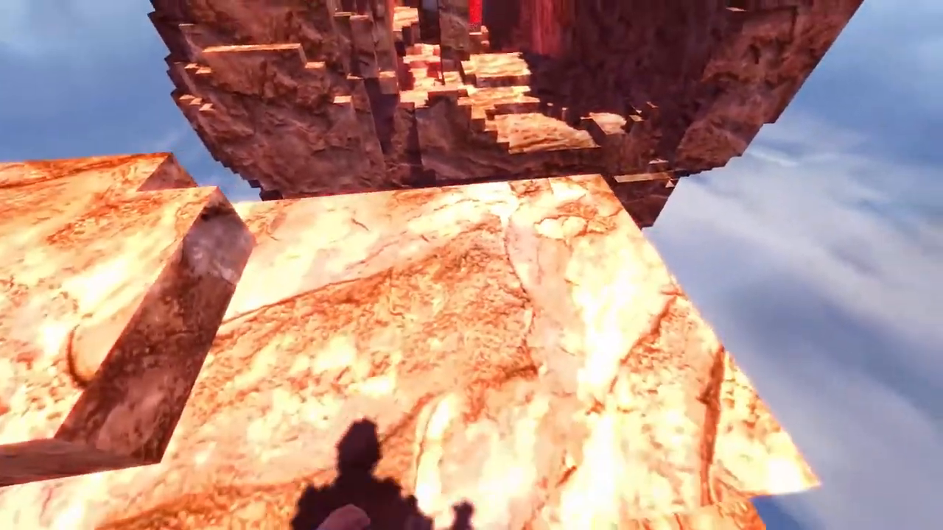
{"action": "mouse_move", "coordinate": [472, 265]}
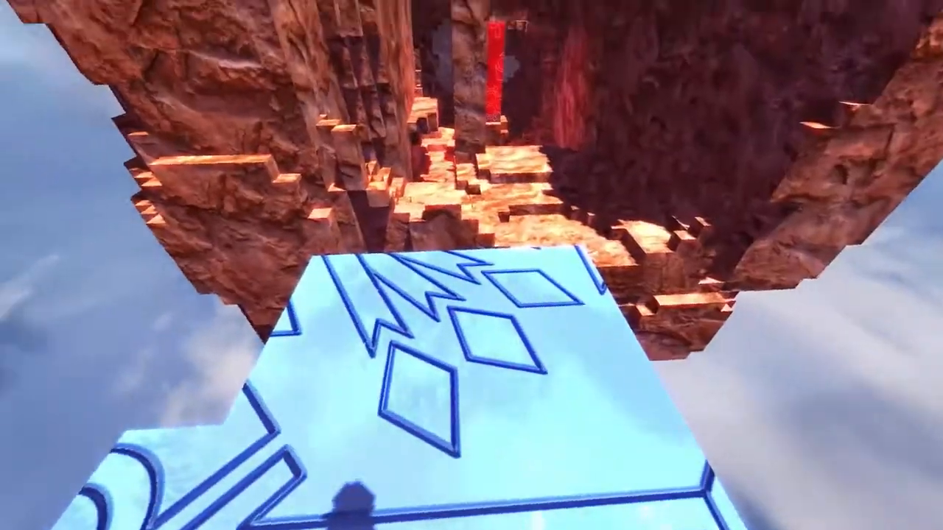
{"action": "mouse_move", "coordinate": [472, 265]}
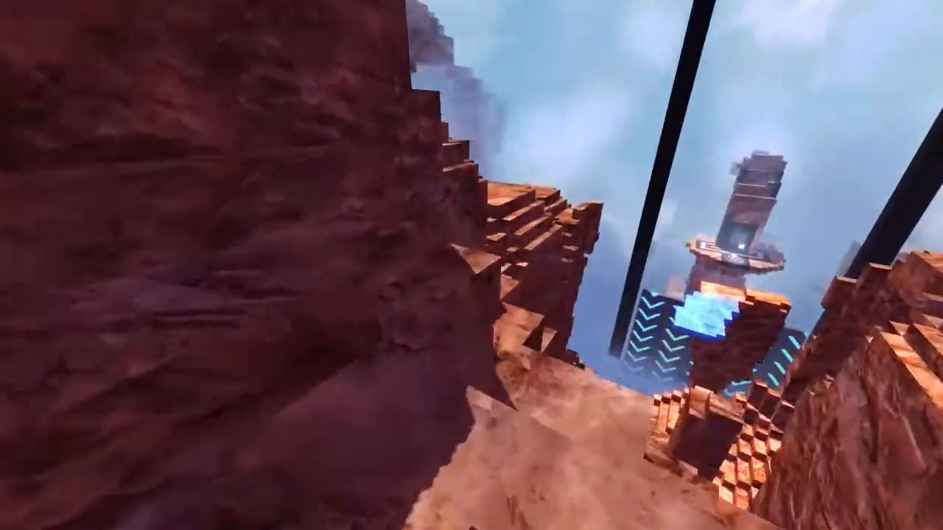
{"action": "mouse_move", "coordinate": [471, 265]}
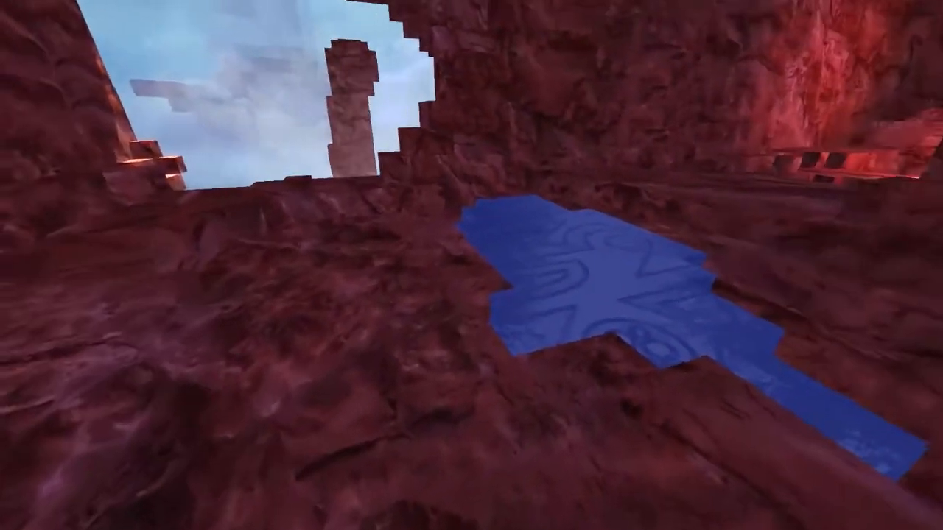
{"action": "mouse_move", "coordinate": [472, 265]}
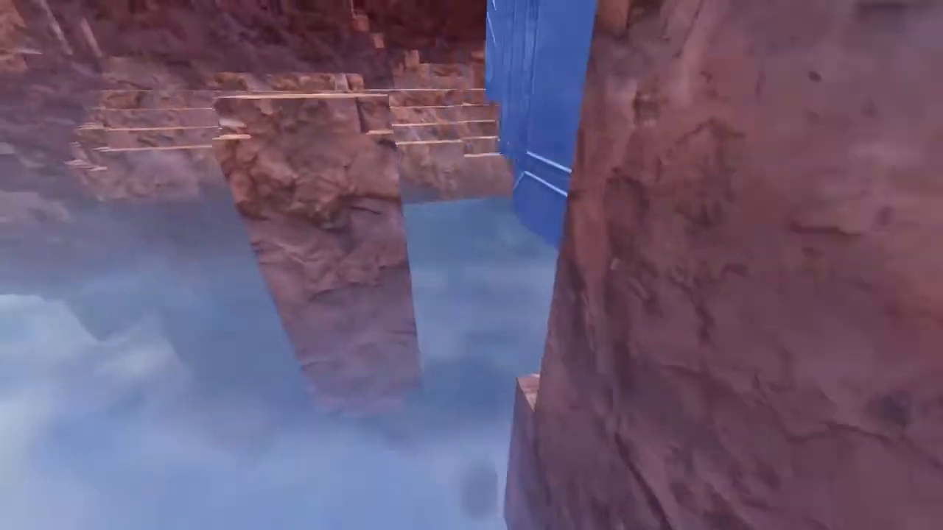
{"action": "mouse_move", "coordinate": [472, 265]}
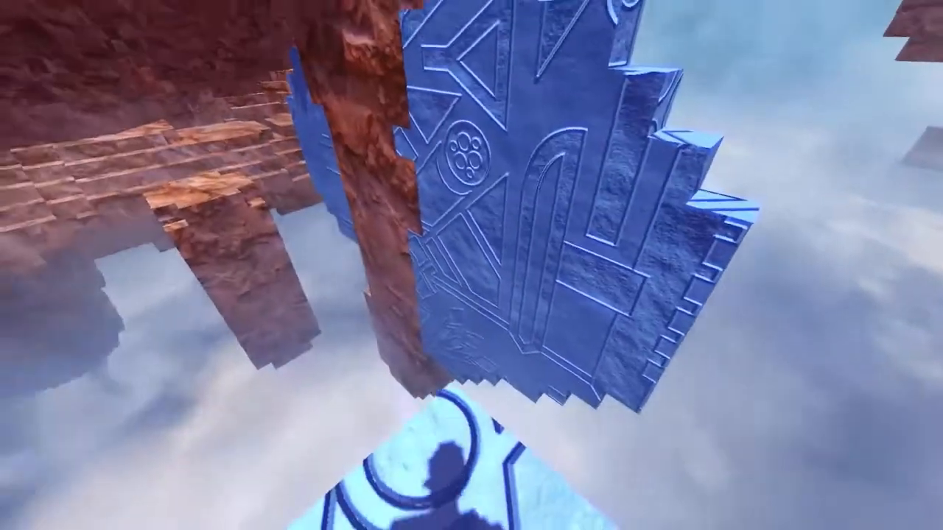
{"action": "mouse_move", "coordinate": [472, 266]}
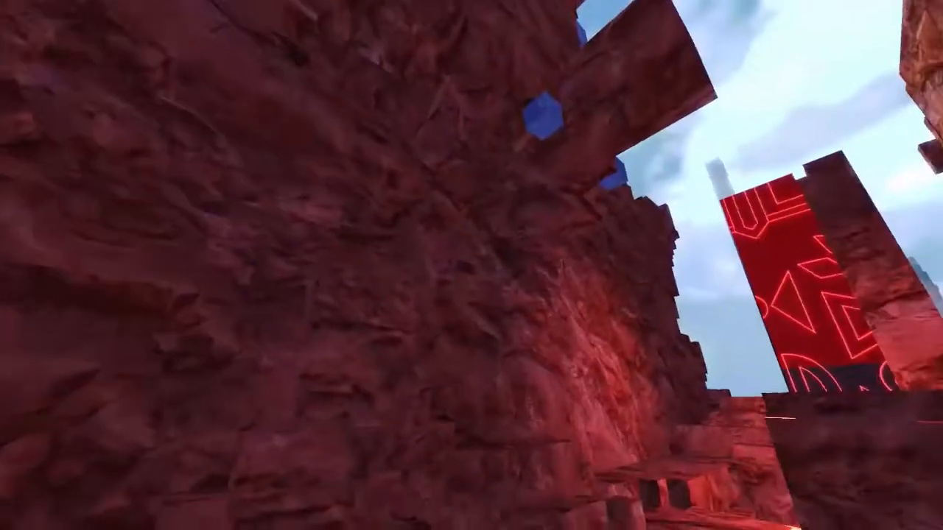
{"action": "mouse_move", "coordinate": [471, 265]}
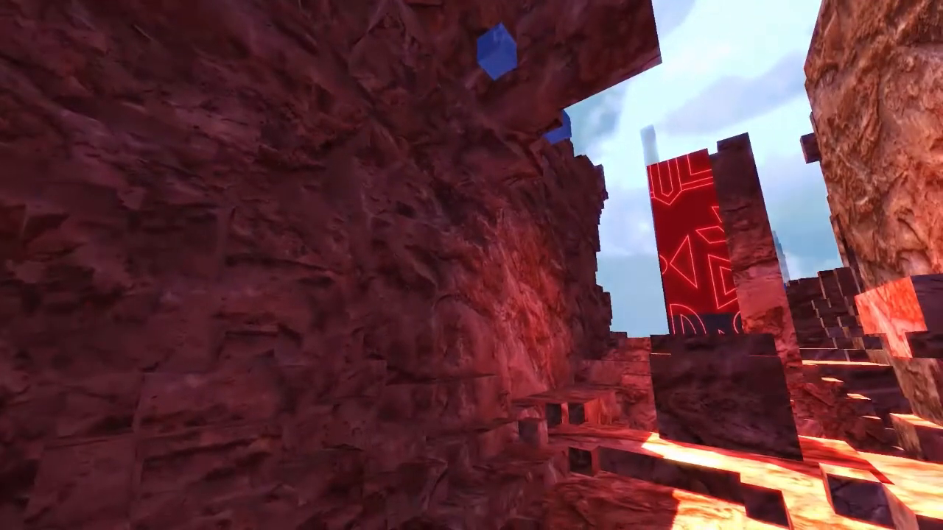
{"action": "mouse_move", "coordinate": [472, 265]}
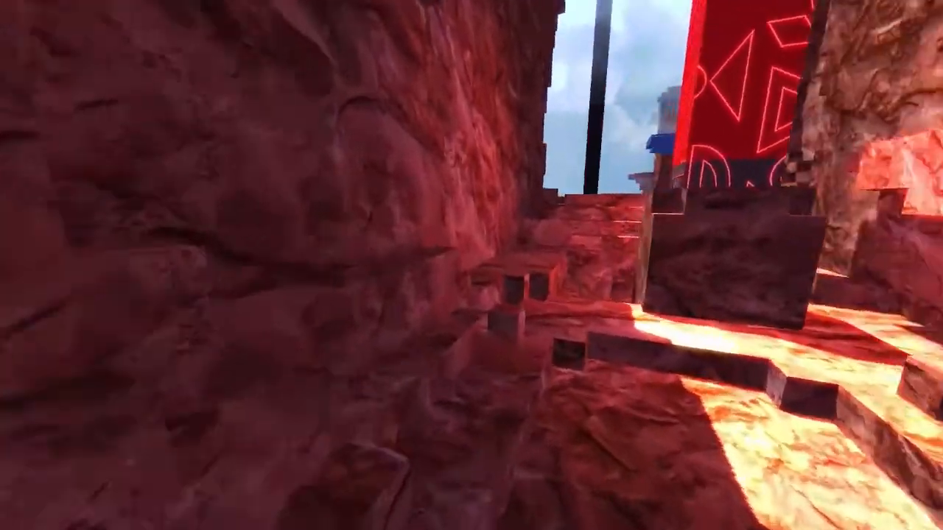
{"action": "mouse_move", "coordinate": [472, 265]}
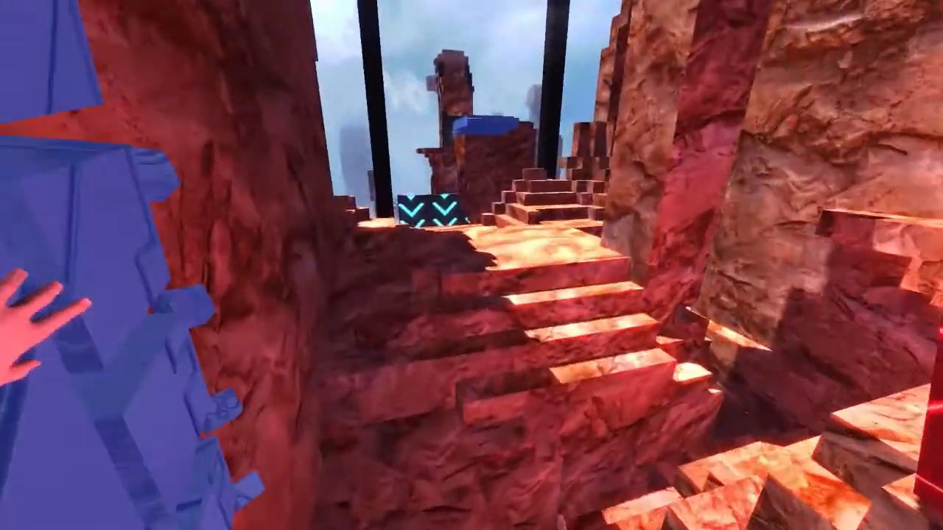
{"action": "mouse_move", "coordinate": [471, 265]}
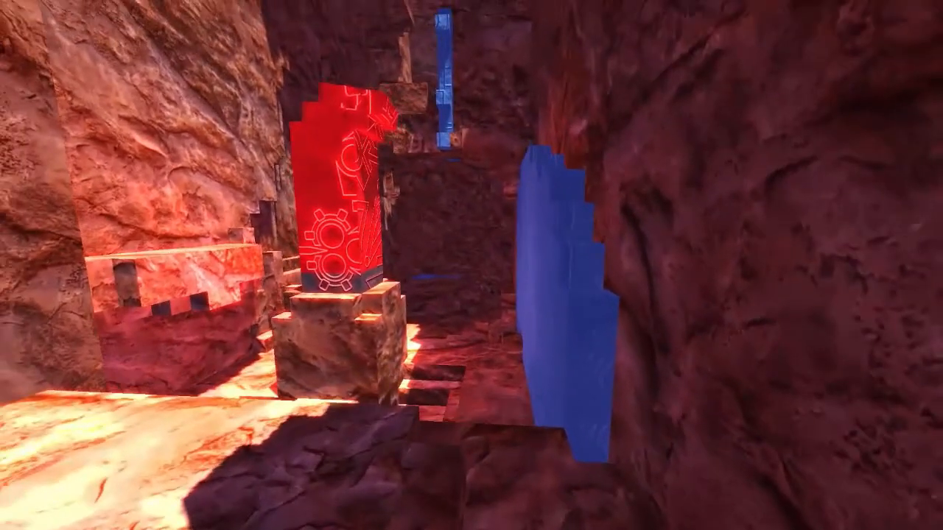
{"action": "mouse_move", "coordinate": [471, 265]}
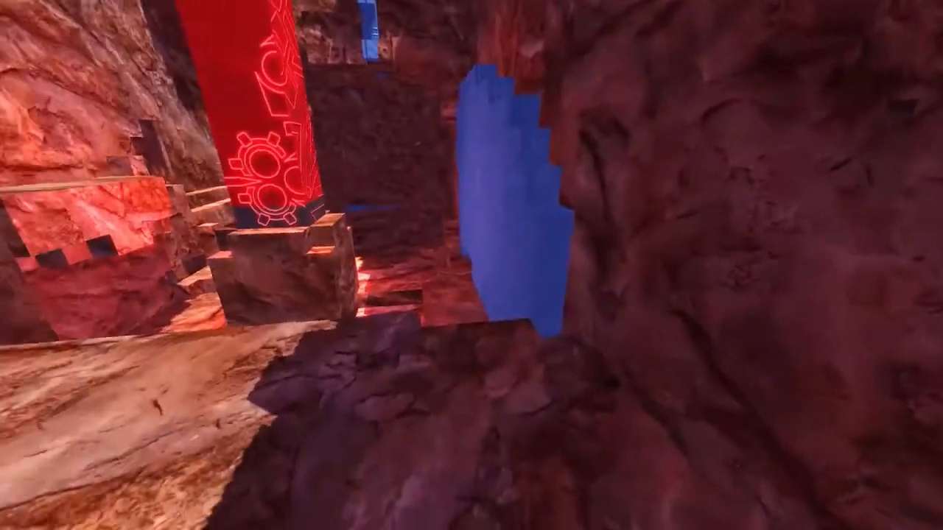
{"action": "mouse_move", "coordinate": [471, 265]}
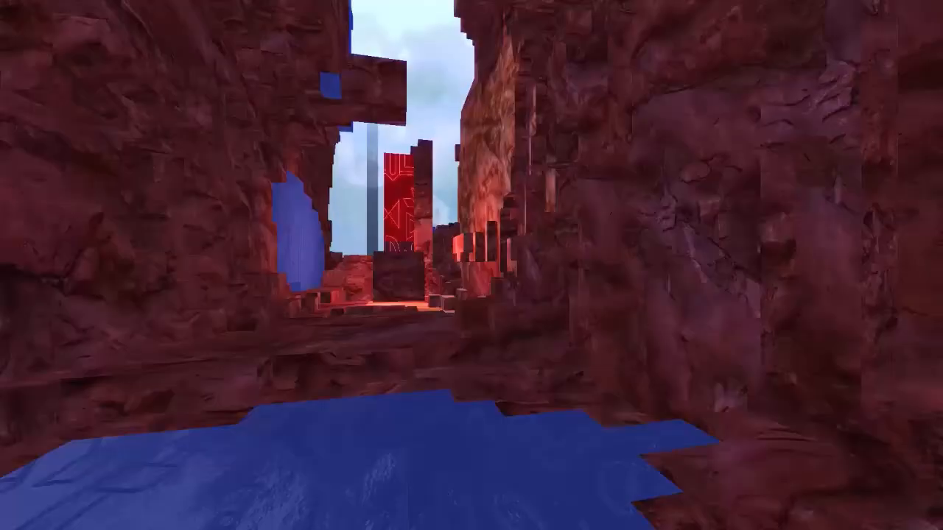
{"action": "mouse_move", "coordinate": [471, 265]}
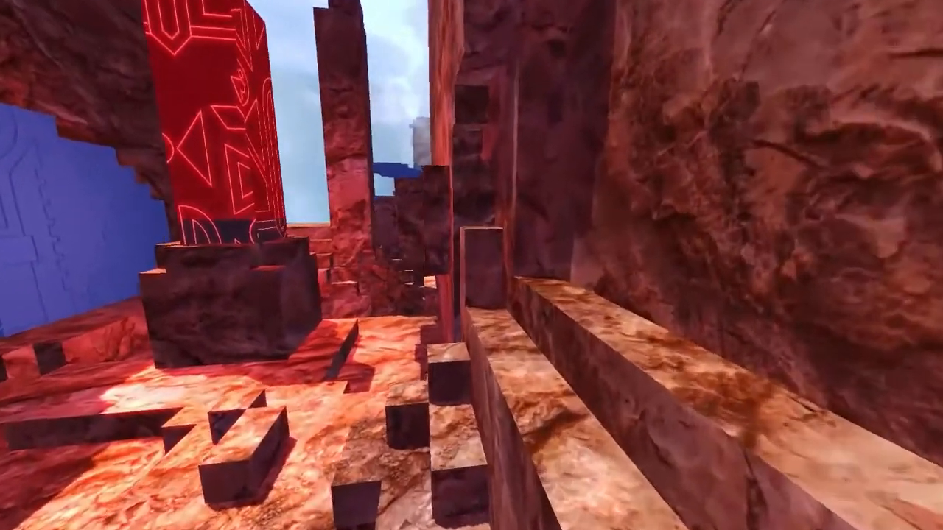
{"action": "mouse_move", "coordinate": [471, 265]}
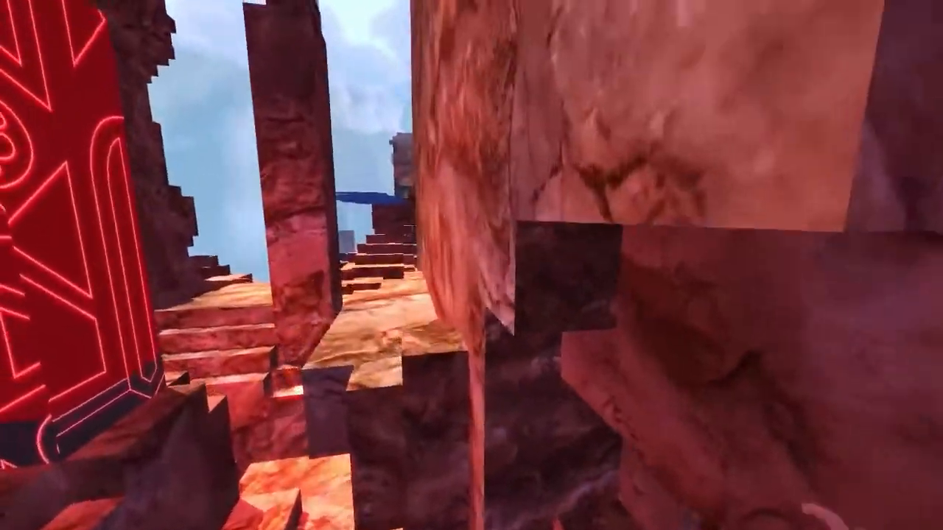
{"action": "mouse_move", "coordinate": [472, 266]}
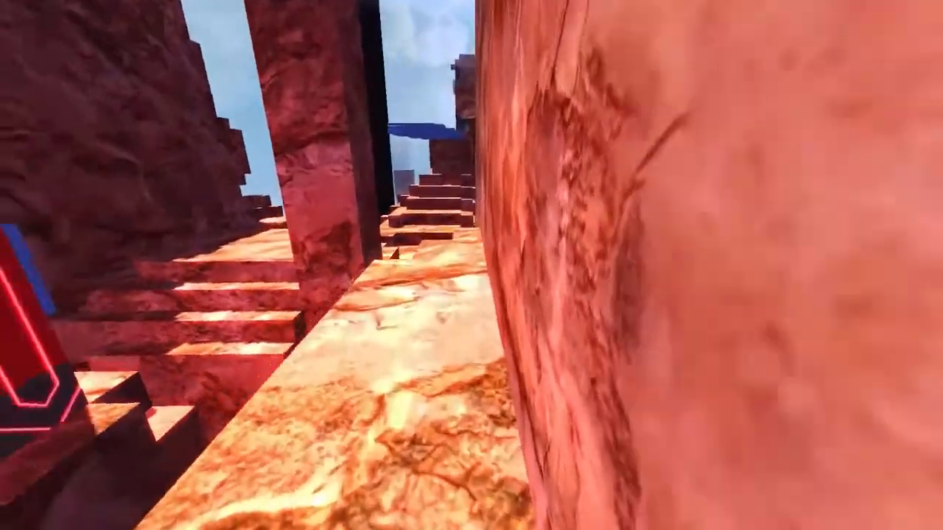
{"action": "mouse_move", "coordinate": [472, 265]}
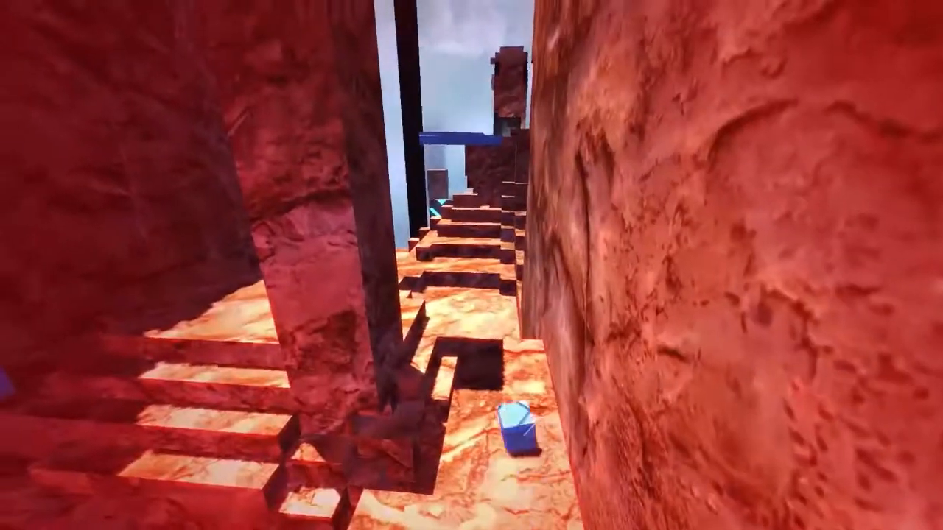
{"action": "mouse_move", "coordinate": [472, 265]}
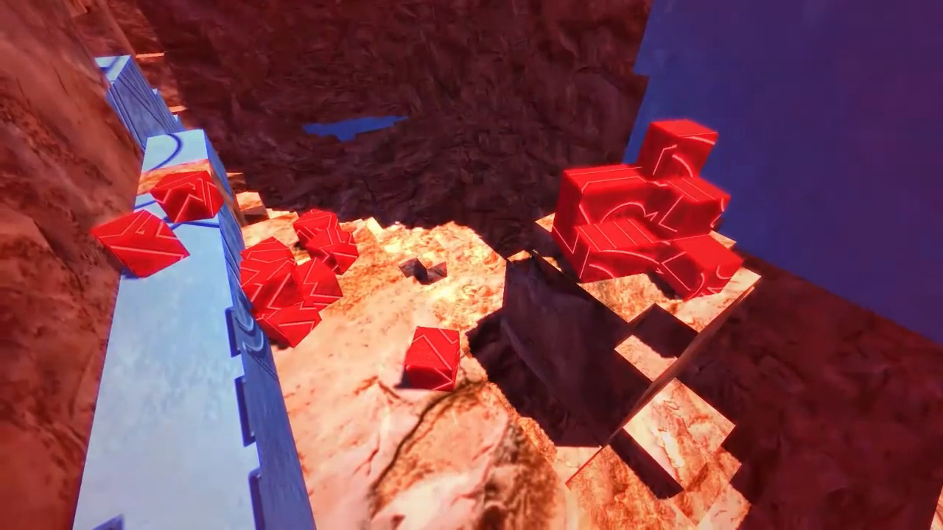
{"action": "mouse_move", "coordinate": [472, 265]}
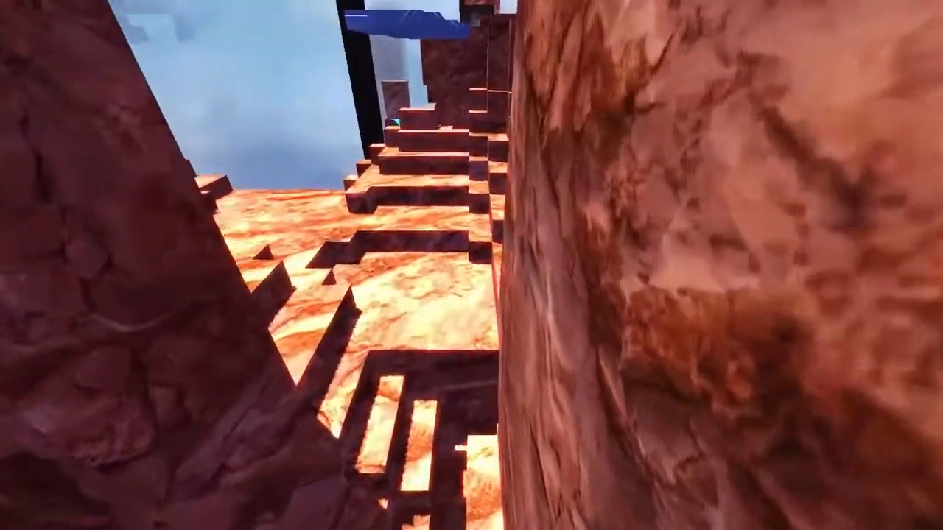
{"action": "mouse_move", "coordinate": [471, 265]}
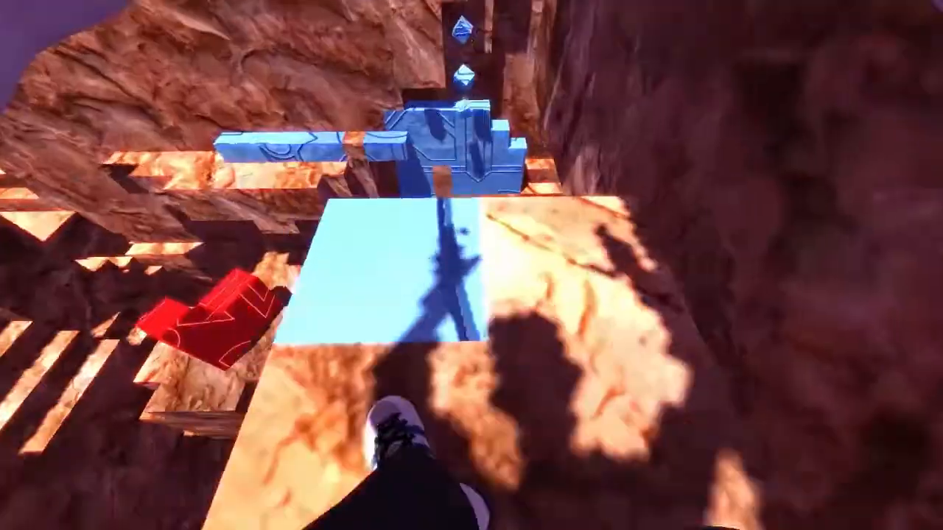
{"action": "mouse_move", "coordinate": [471, 266]}
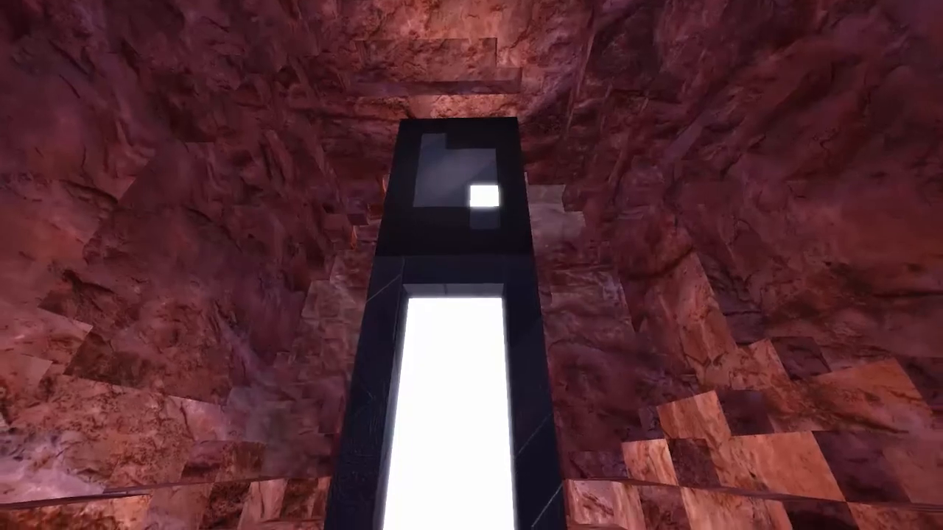
{"action": "mouse_move", "coordinate": [472, 265]}
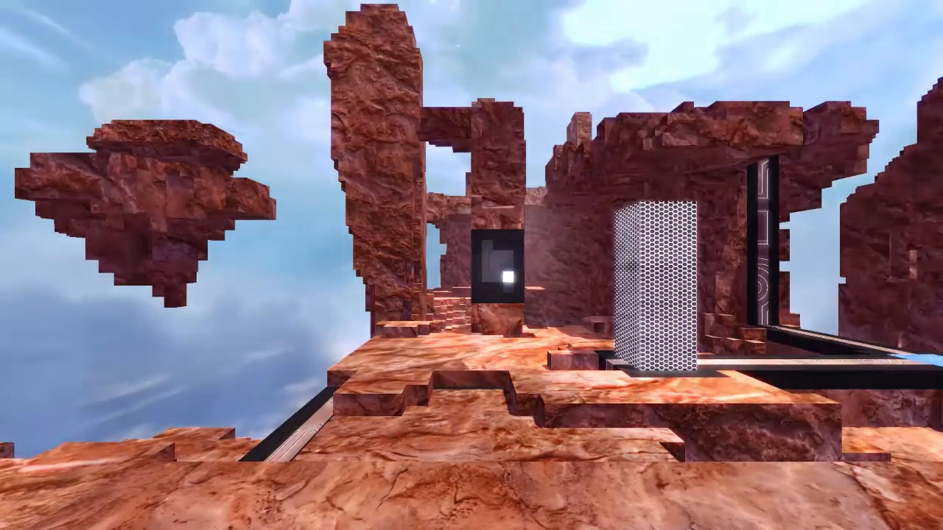
{"action": "mouse_move", "coordinate": [472, 266]}
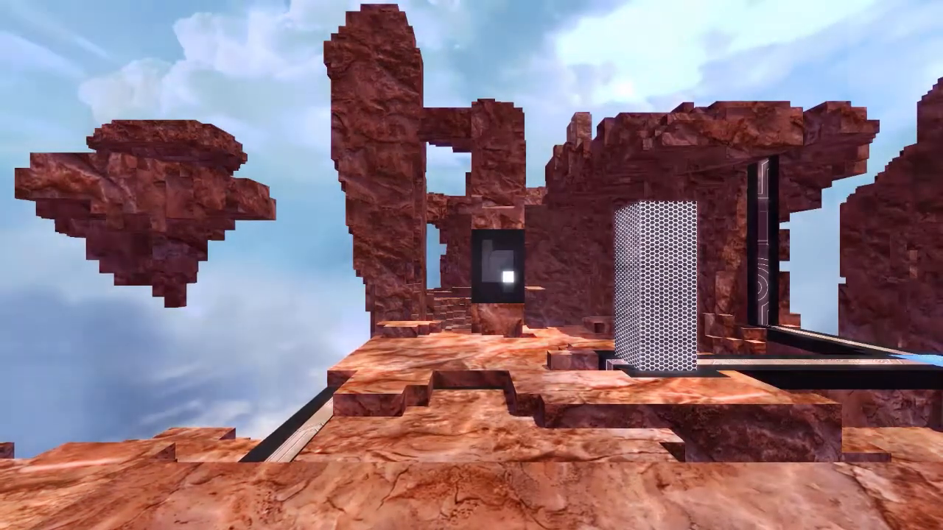
{"action": "mouse_move", "coordinate": [471, 266]}
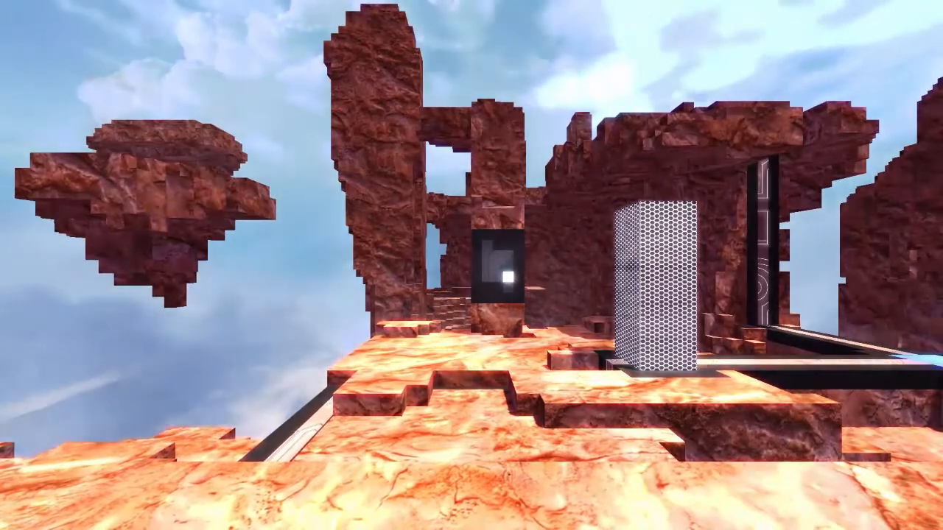
{"action": "mouse_move", "coordinate": [472, 265]}
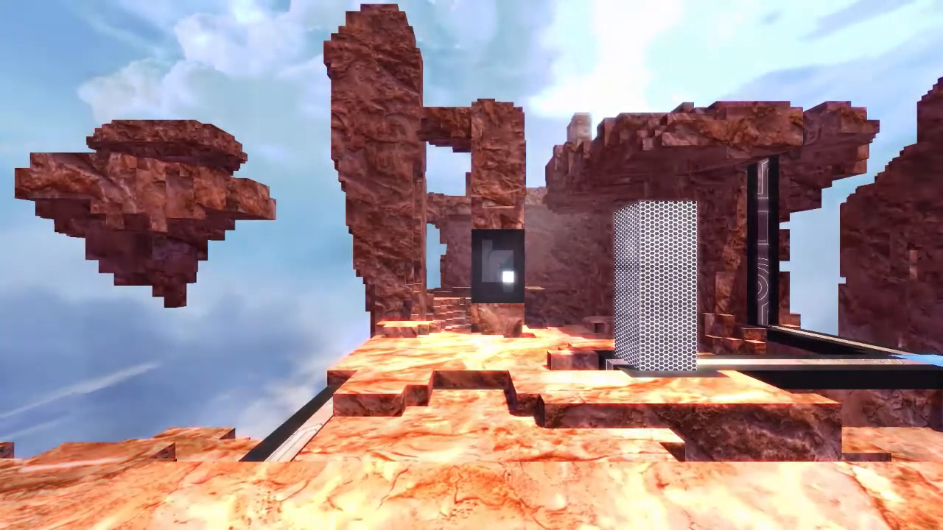
{"action": "mouse_move", "coordinate": [471, 265]}
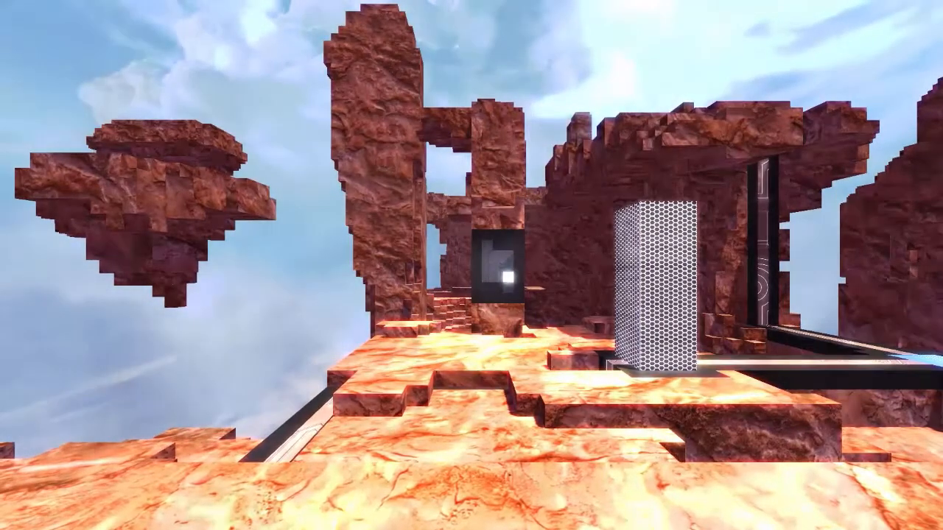
{"action": "mouse_move", "coordinate": [472, 266]}
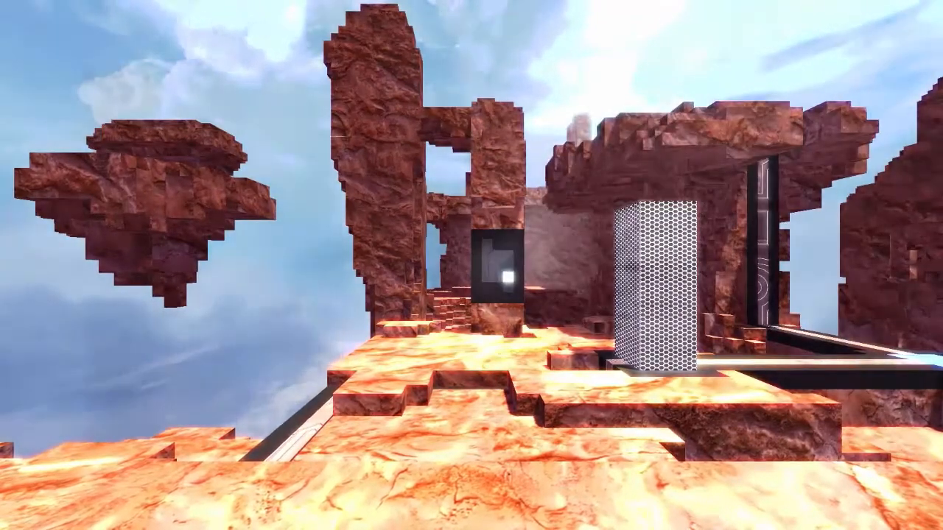
{"action": "mouse_move", "coordinate": [472, 265]}
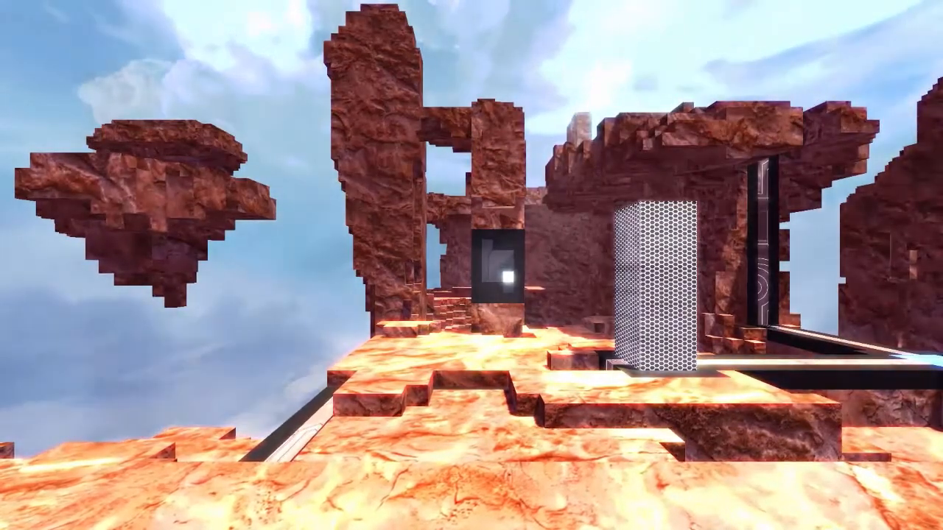
{"action": "mouse_move", "coordinate": [472, 265]}
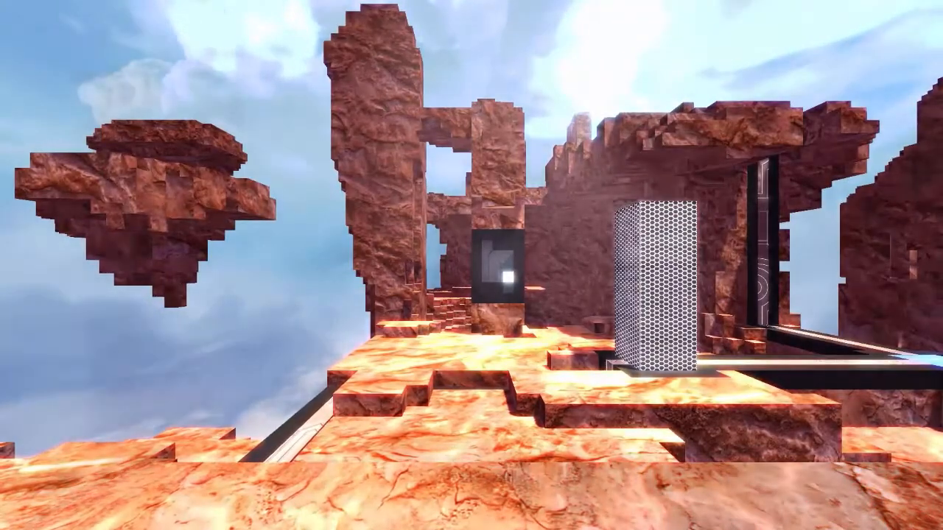
{"action": "mouse_move", "coordinate": [471, 265]}
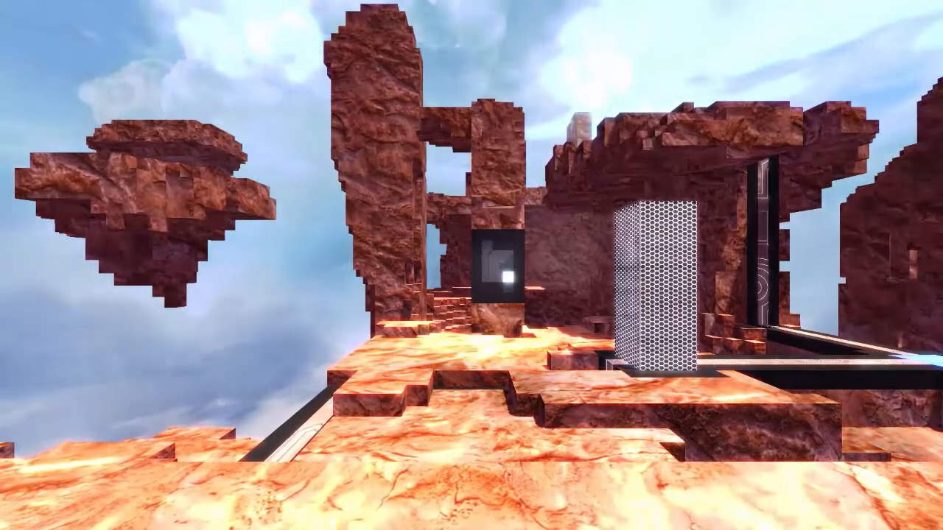
{"action": "mouse_move", "coordinate": [472, 265]}
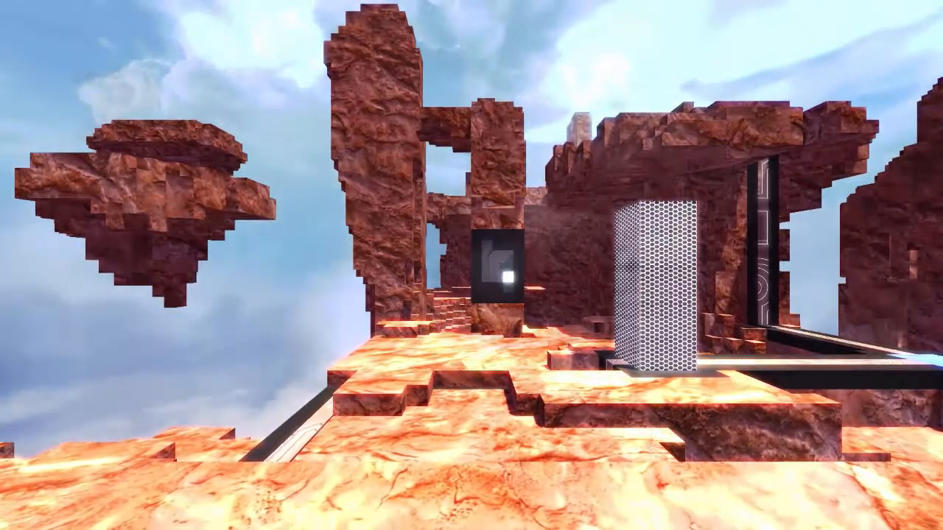